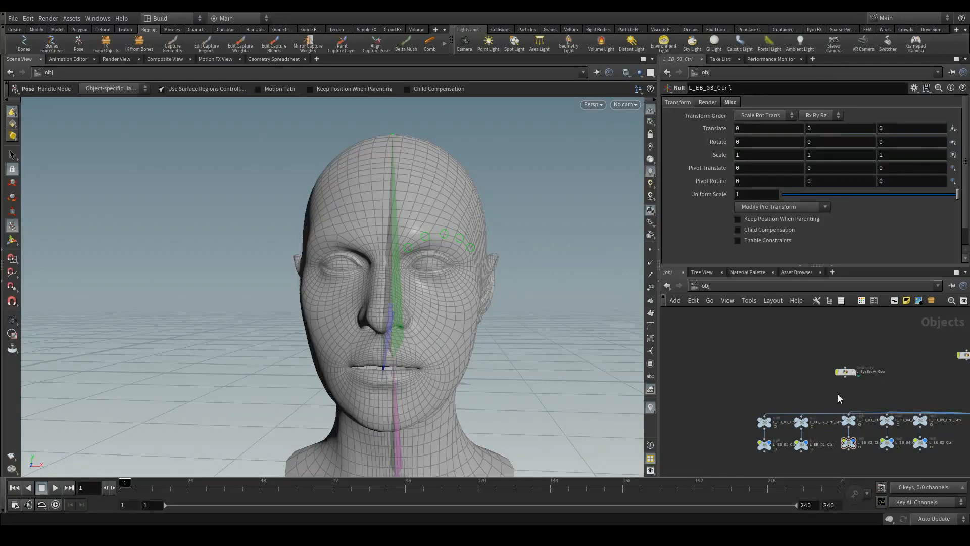
mouse_move(848, 402)
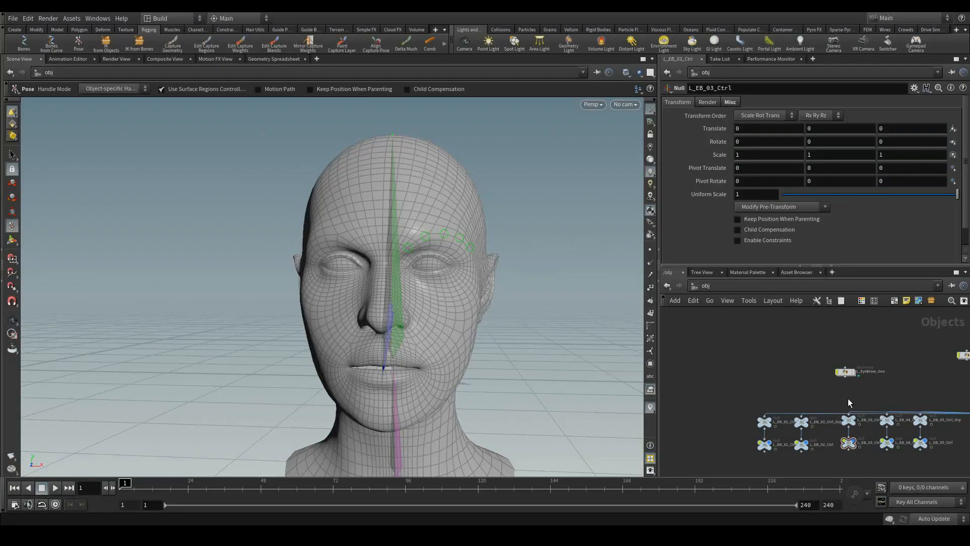
mouse_move(857, 390)
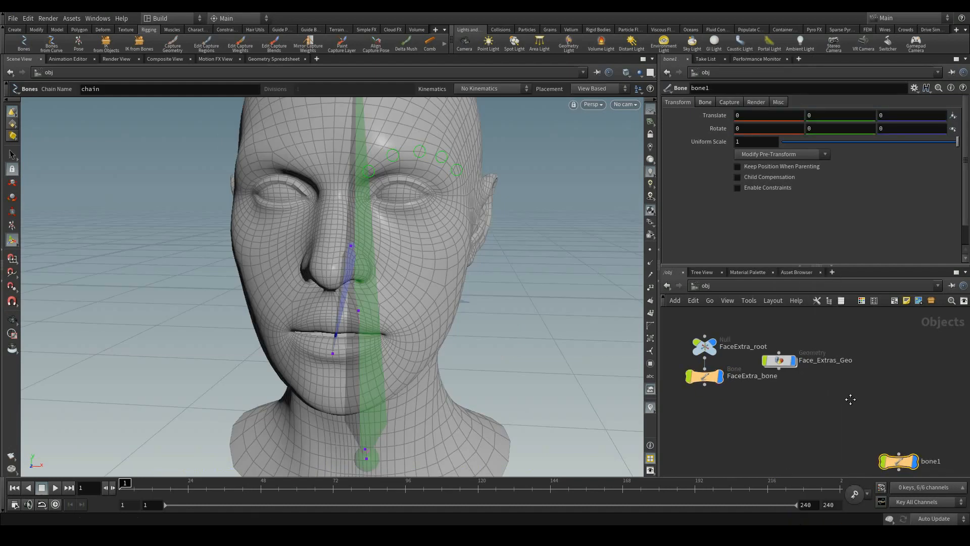
Place L_Cheek_root near the jaw and move the duplicated Chin_Bone toward the chin
key("tab")
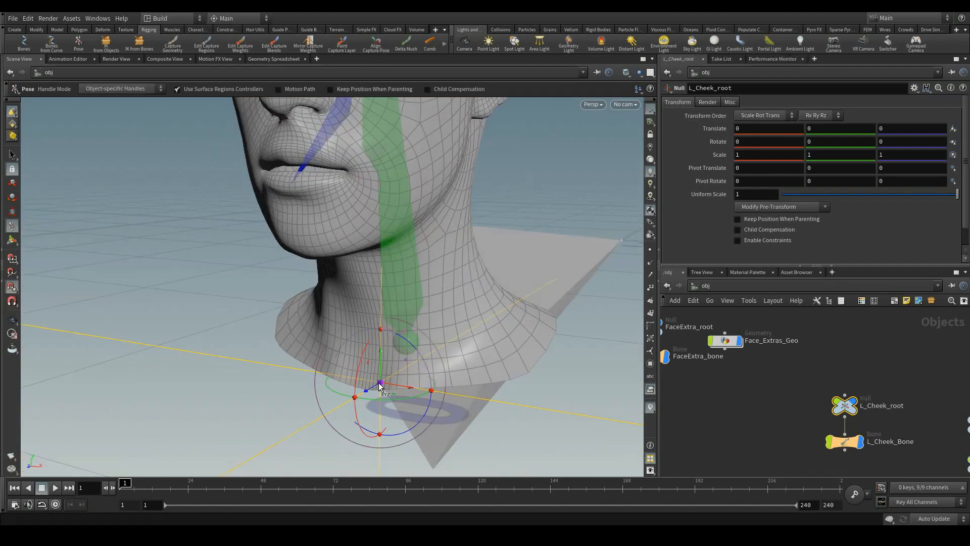
left_click_drag(380, 384, 429, 153)
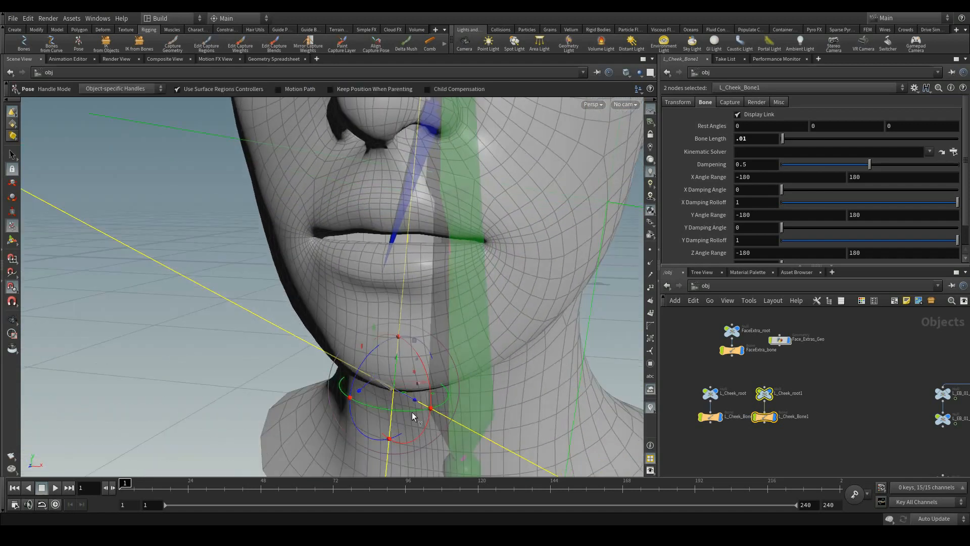
left_click_drag(413, 416, 458, 371)
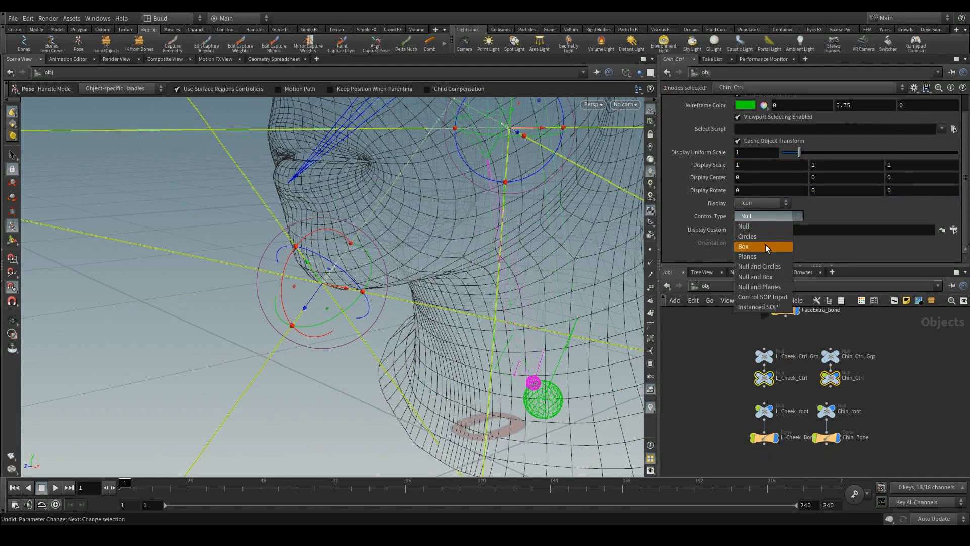
Set the Ctrl nulls' Control Type to Box with Display Uniform Scale 0.01
left_click(744, 246)
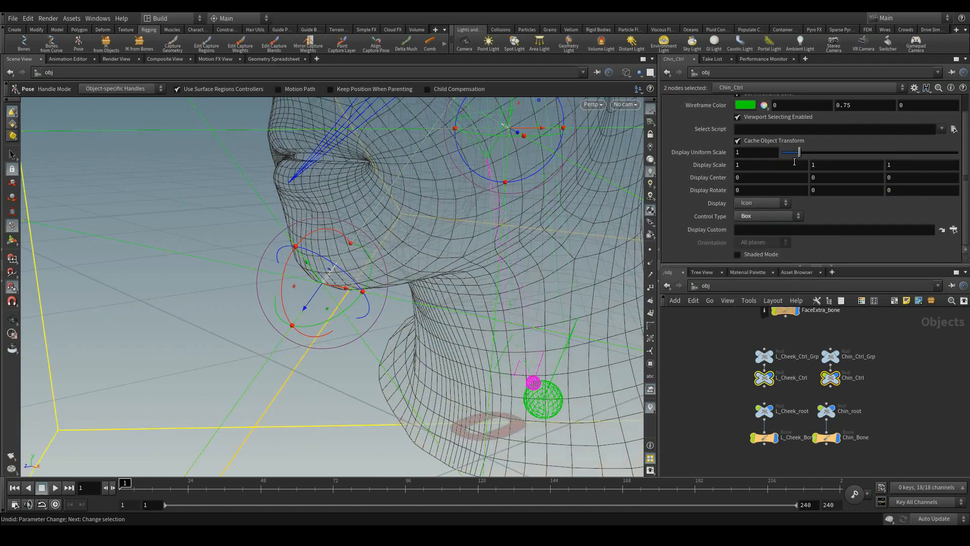
type("0.0")
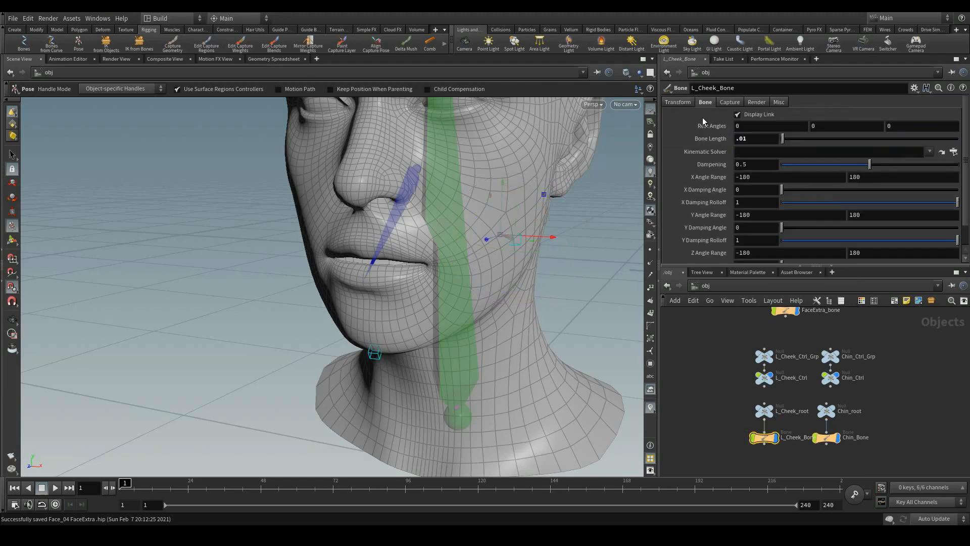
right_click(773, 116)
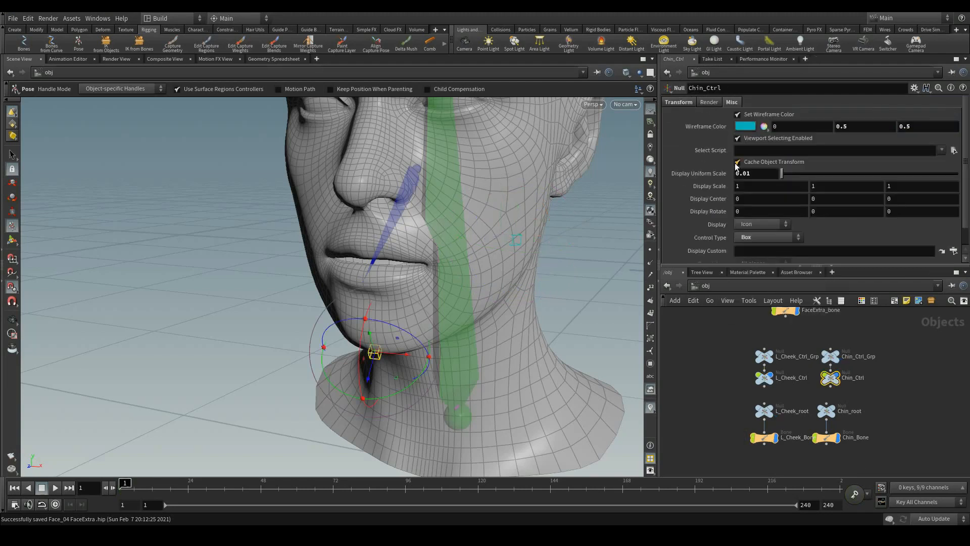
Move L_Cheek_Ctrl into position on the cheek
left_click(829, 437)
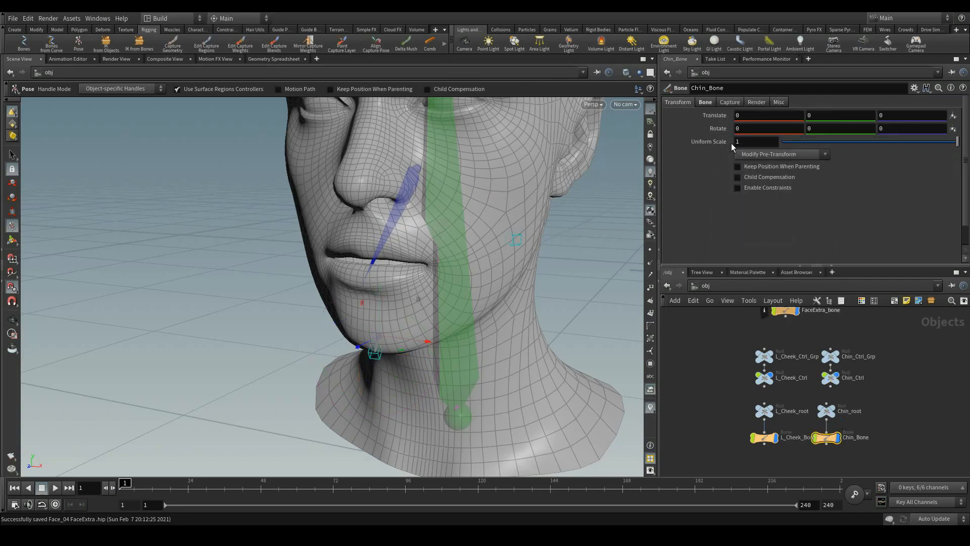
left_click(855, 494)
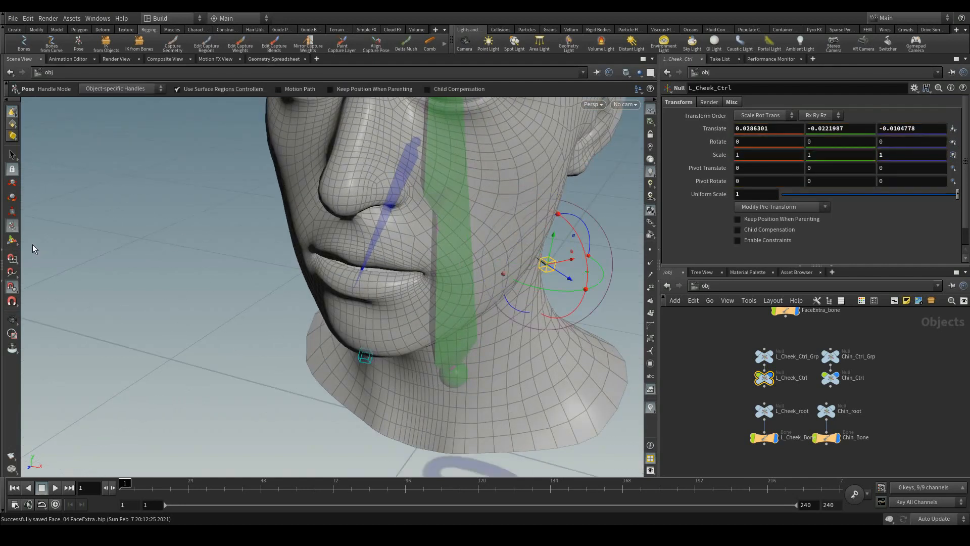
left_click_drag(551, 265, 585, 264)
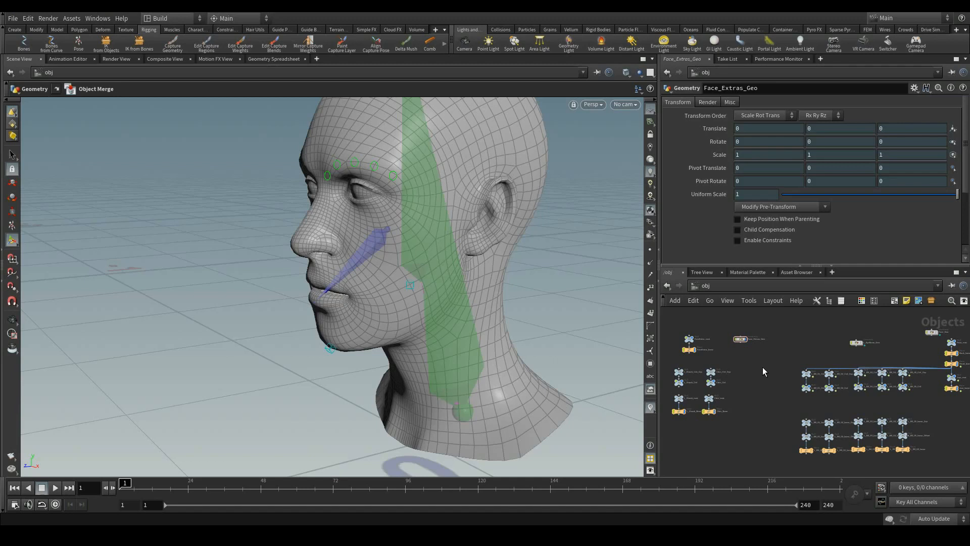
mouse_move(761, 373)
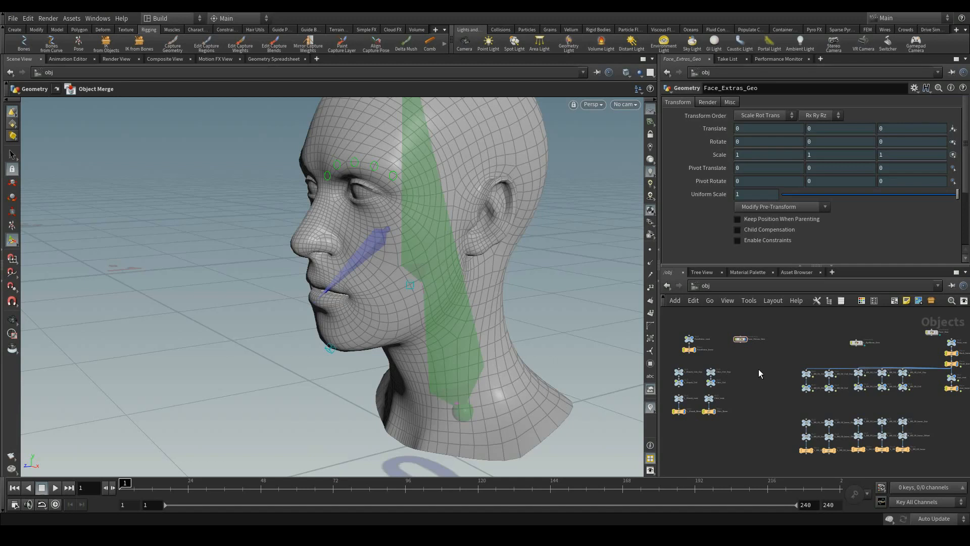
Capture Face_Extras_Geo with Capture Geometry (Regions) to FaceExtra_bone, L_Cheek_Bone and Chin_Bone
left_click(171, 45)
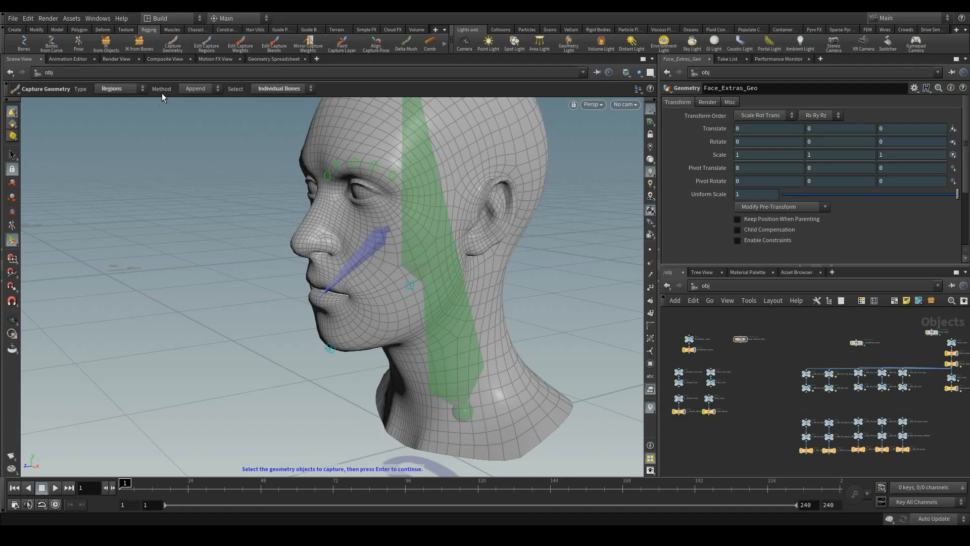
mouse_move(118, 93)
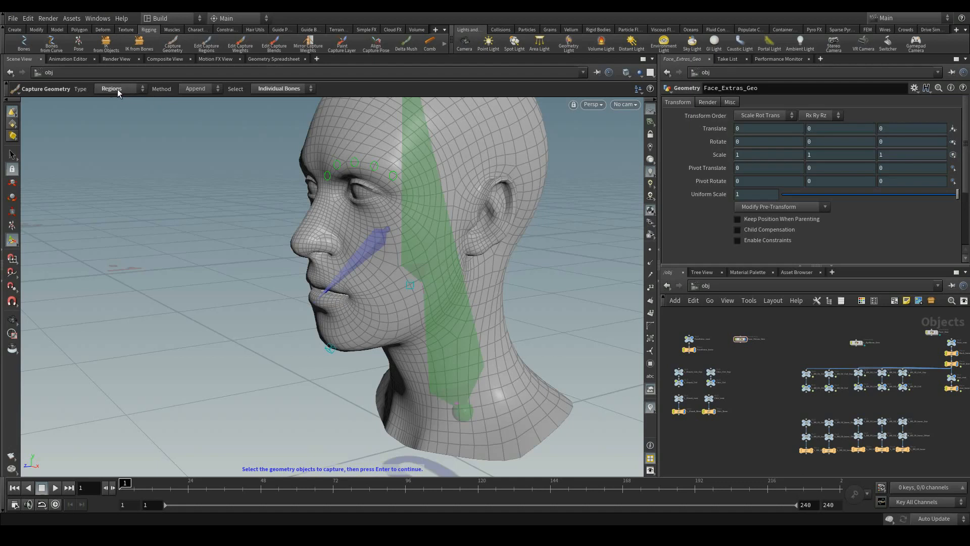
mouse_move(124, 91)
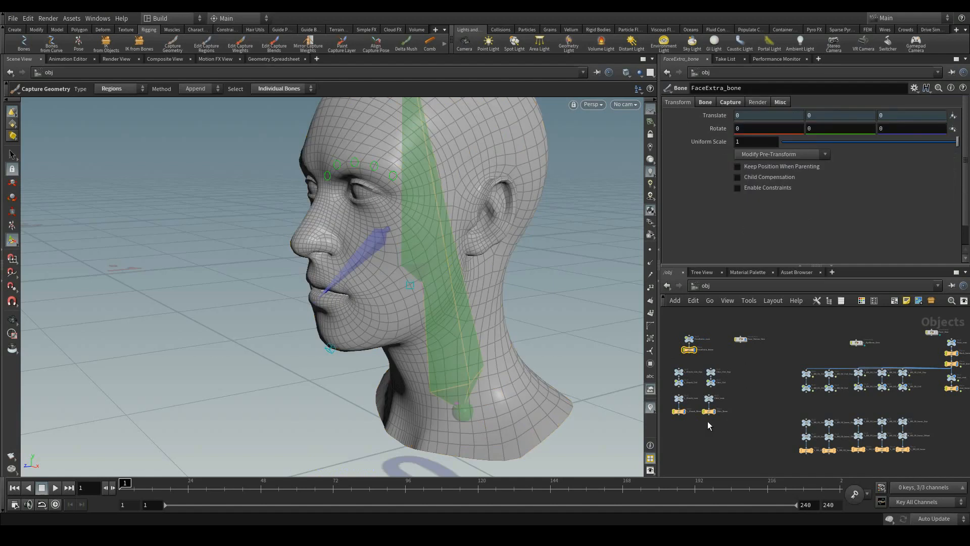
left_click(677, 411)
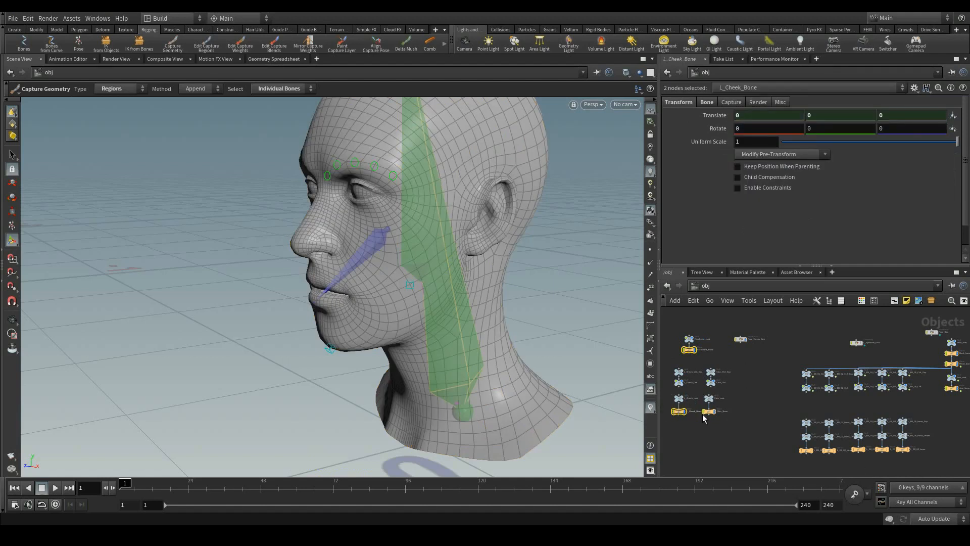
left_click(708, 411)
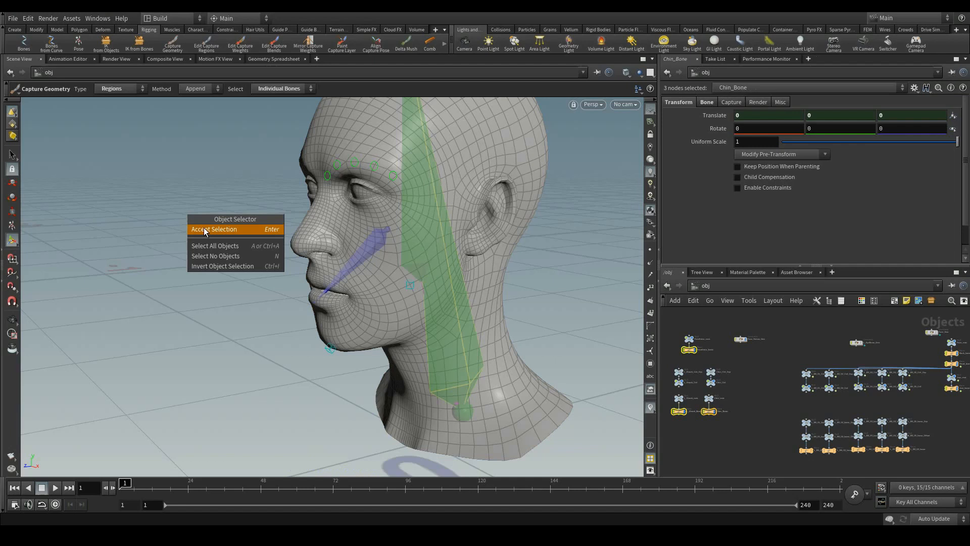
left_click(215, 229)
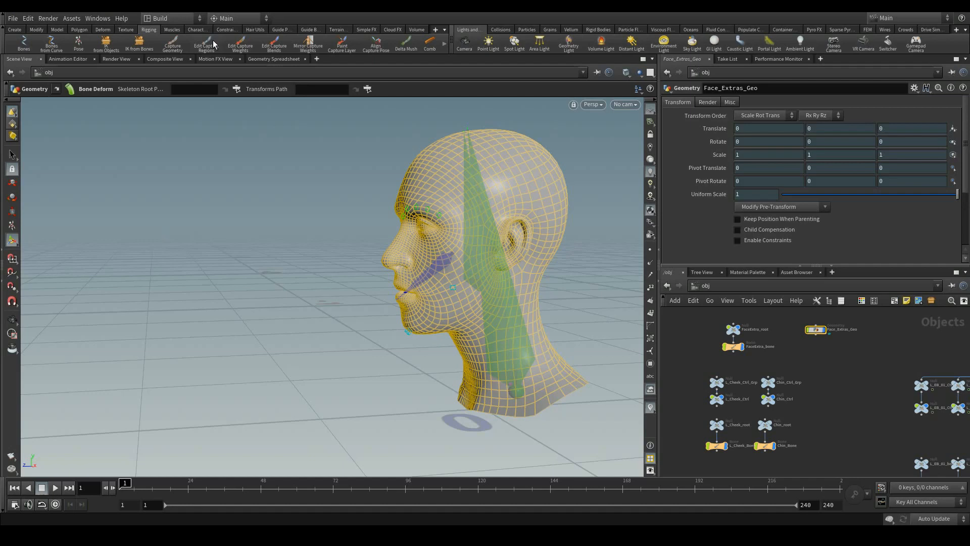
Set L_Cheek_Bone's wireframe colour to blue and Chin_Bone's to red
left_click(734, 345)
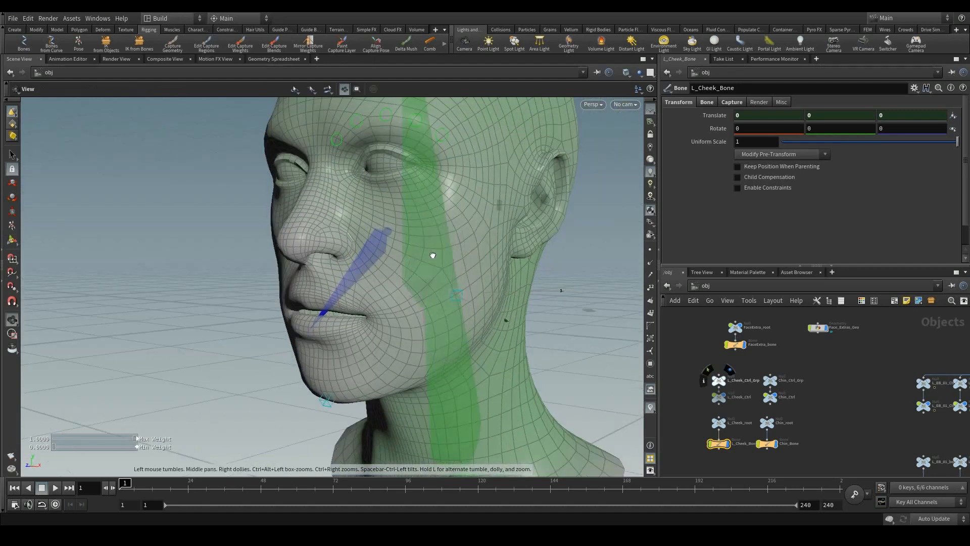
left_click(718, 443)
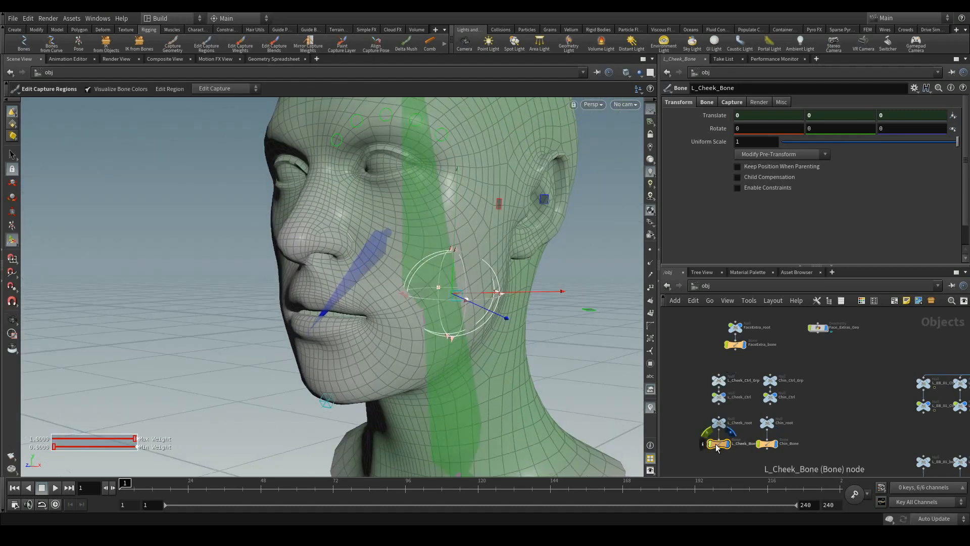
left_click(759, 102)
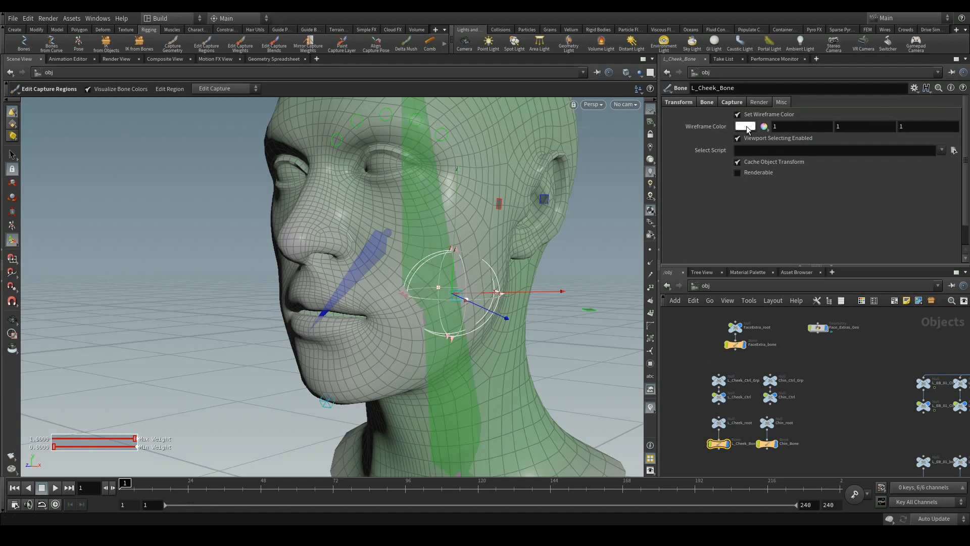
left_click(745, 127)
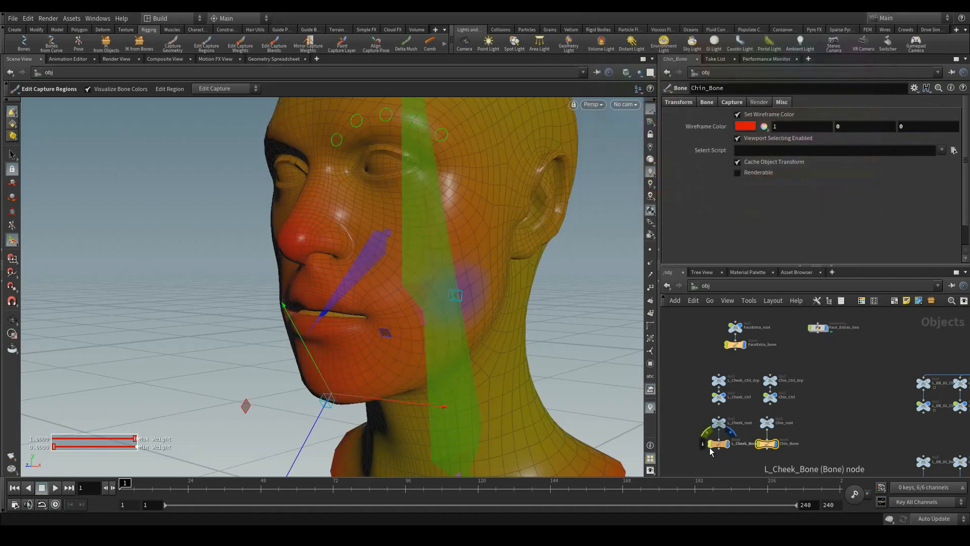
left_click(719, 443)
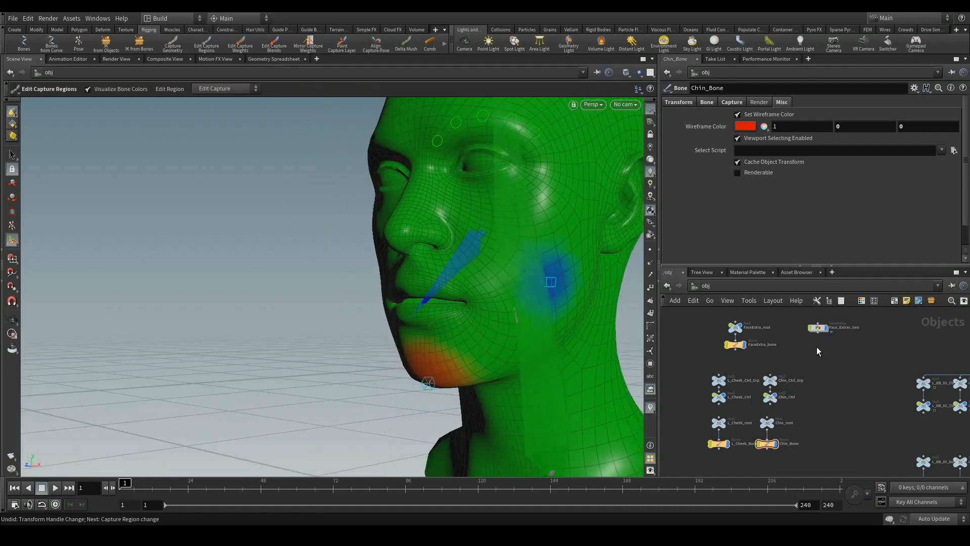
left_click(718, 397)
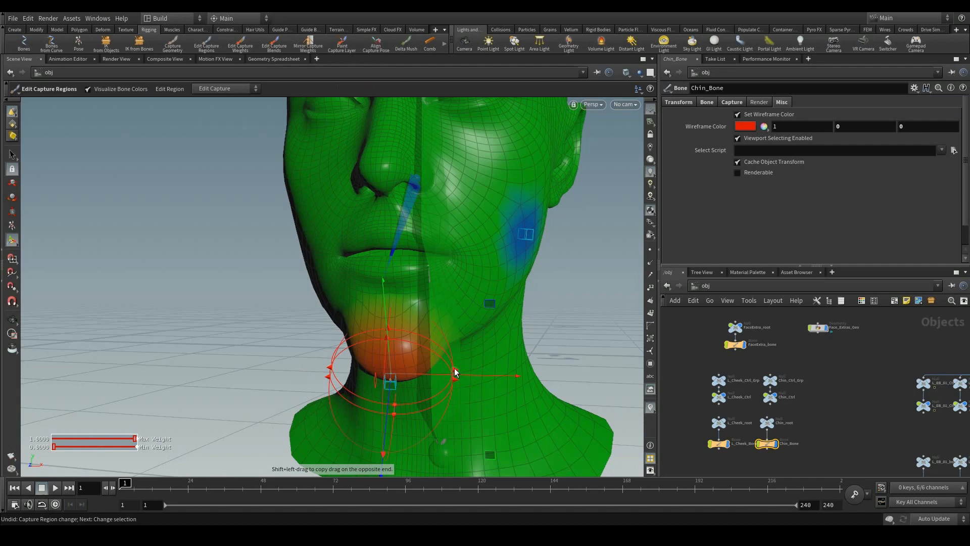
Enlarge the Chin_Bone capture region around the jaw and L_Cheek_Bone's over the cheek
left_click_drag(455, 375, 488, 376)
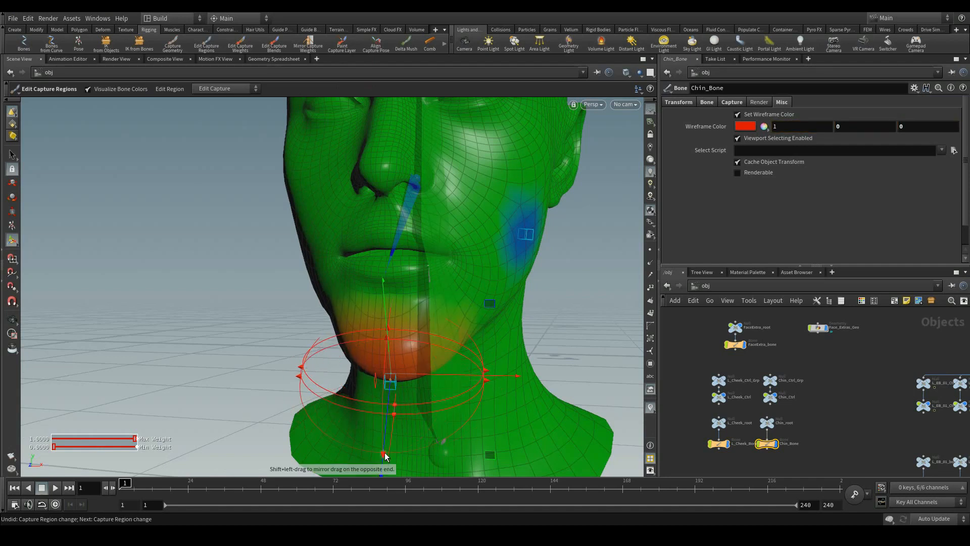
left_click_drag(386, 455, 216, 328)
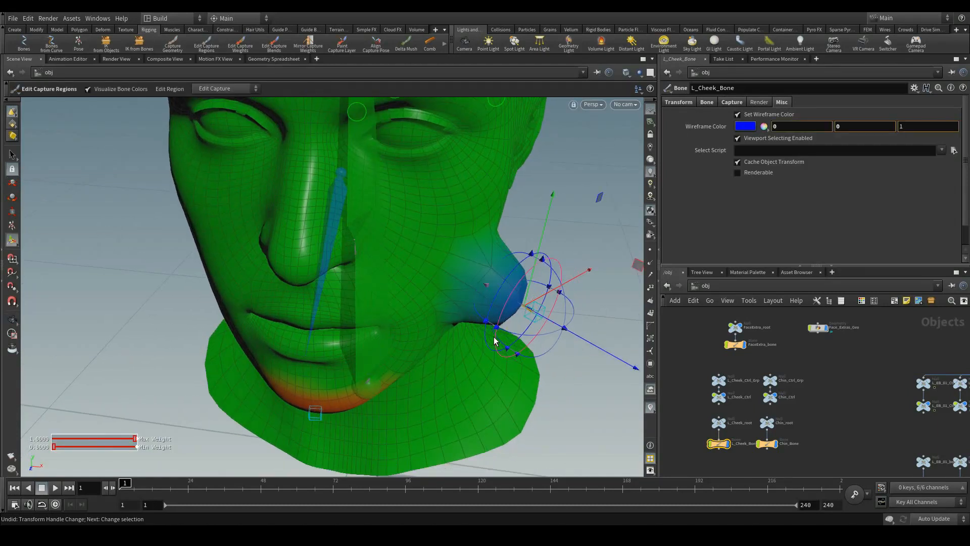
left_click_drag(495, 341, 513, 312)
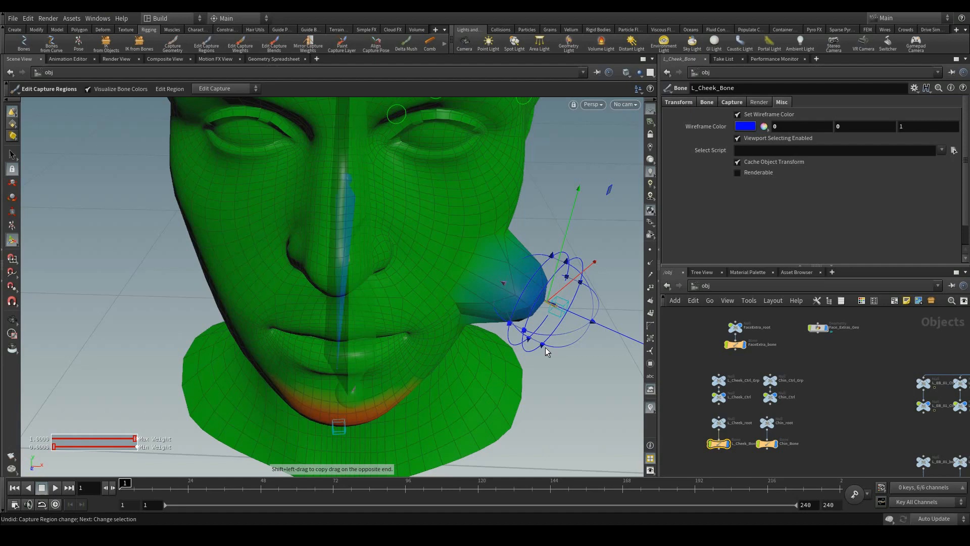
left_click_drag(545, 352, 537, 217)
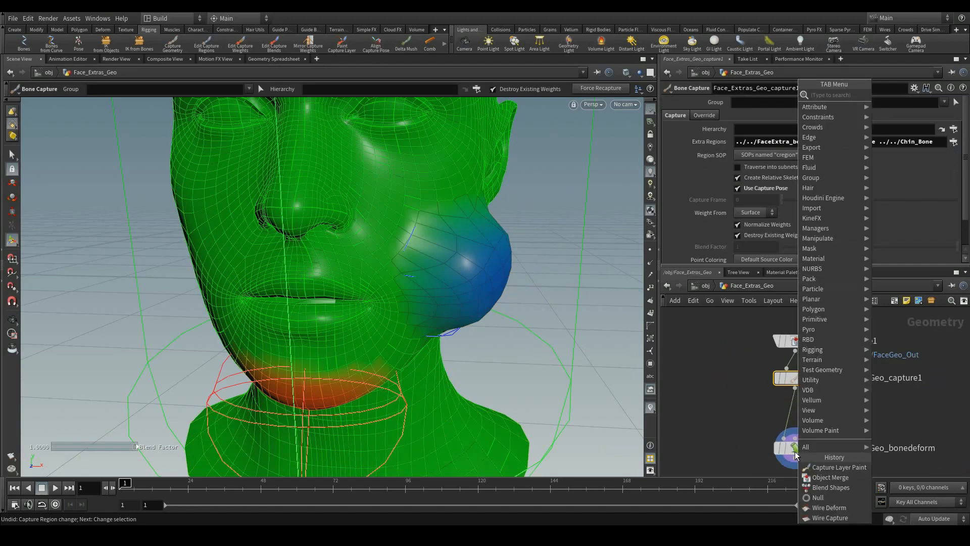
Cancel the extra-regions chooser and return to /obj with L_Cheek_Ctrl selected
left_click(839, 466)
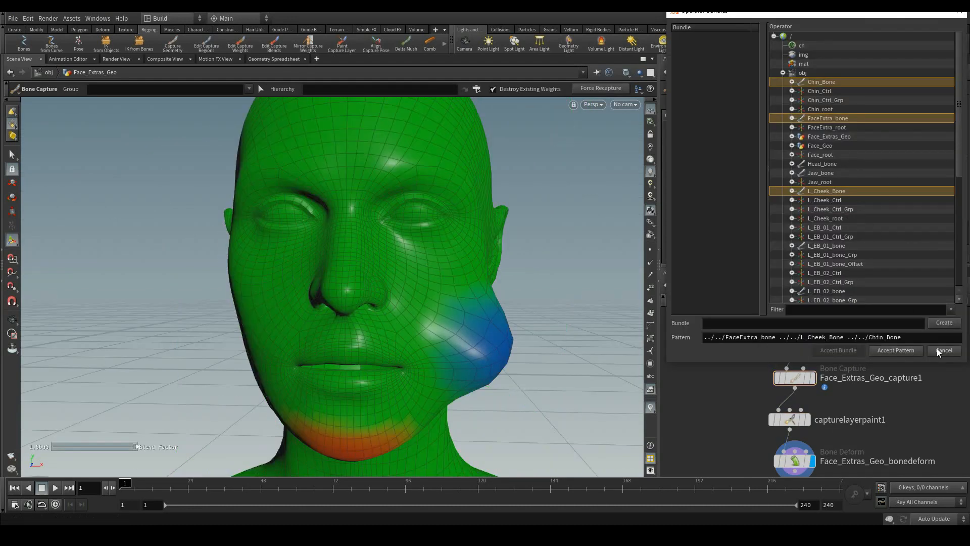
left_click(944, 351)
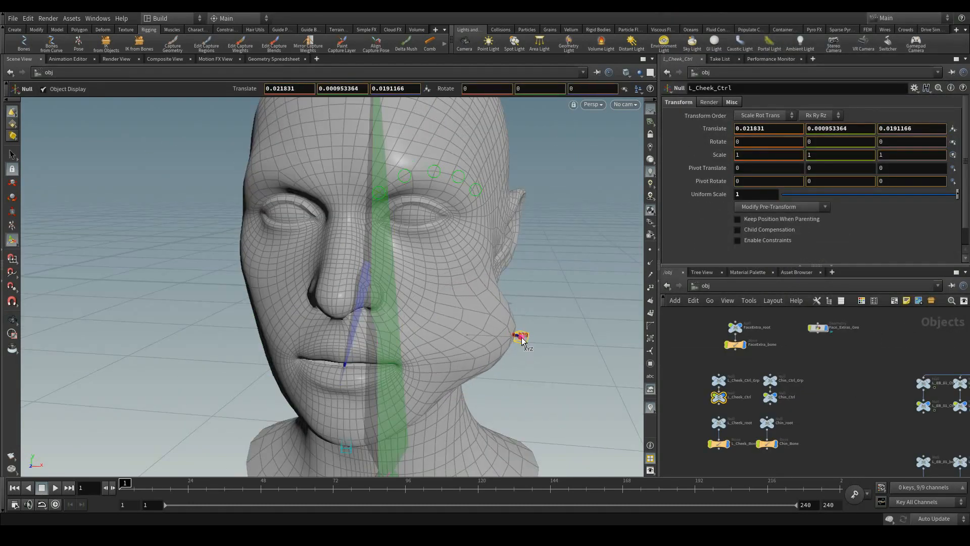
Test-rotate Jaw_bone to open the mouth, then undo the rotation
left_click_drag(520, 340, 499, 337)
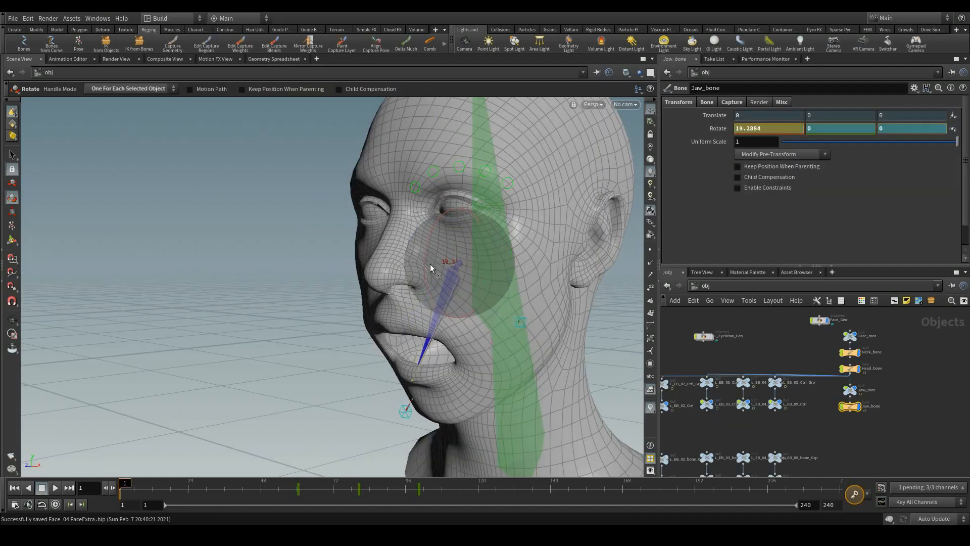
key("ctrl+z")
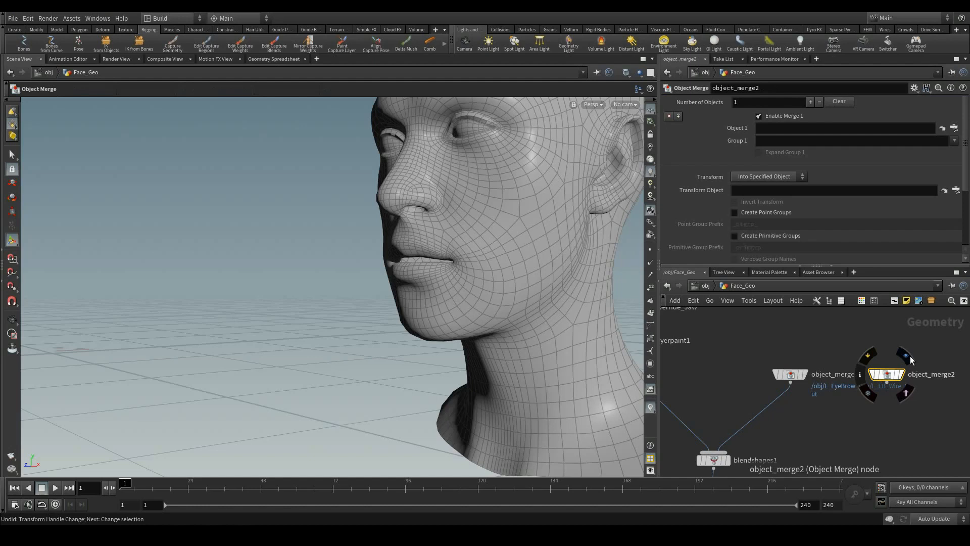
Add a Null named FaceExtraGeo_Out after the bone deform
left_click(945, 190)
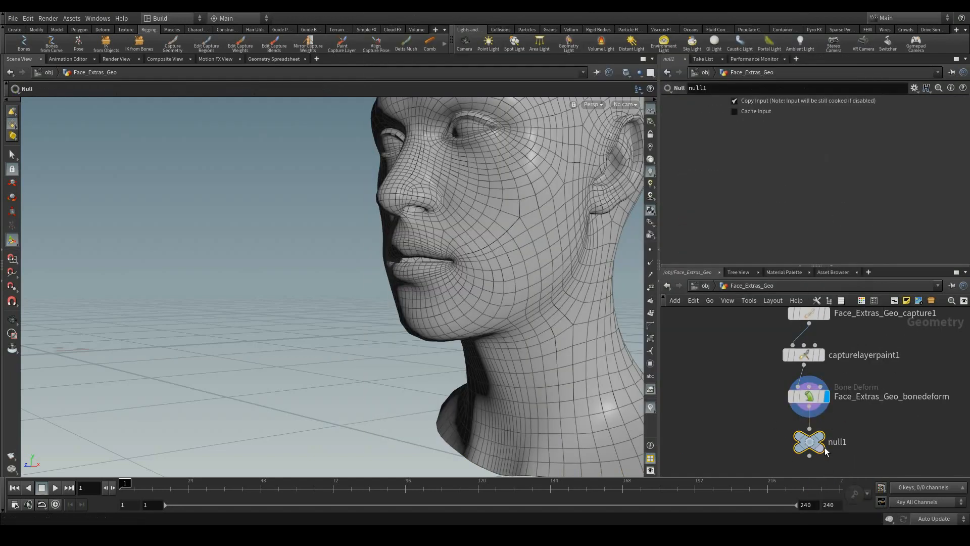
double_click(837, 442)
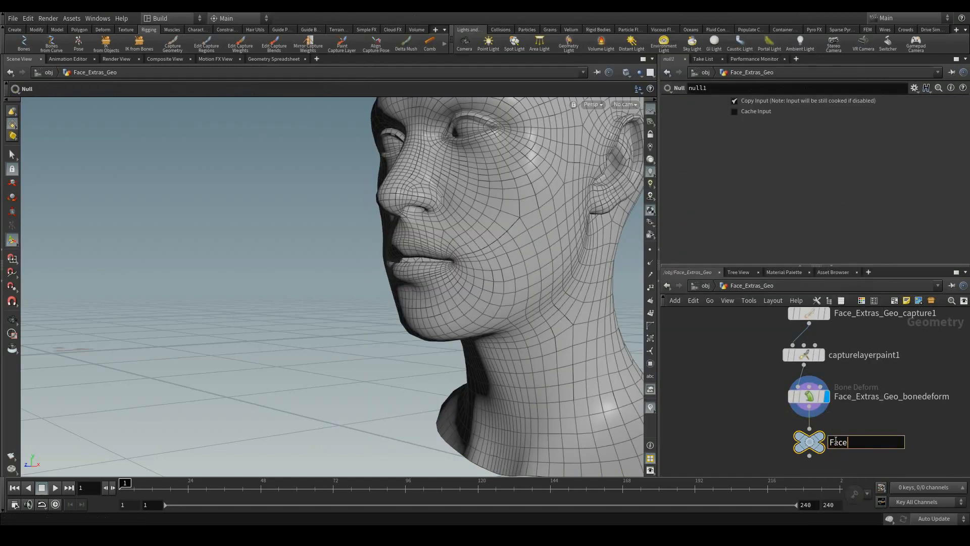
type("ExtraGe")
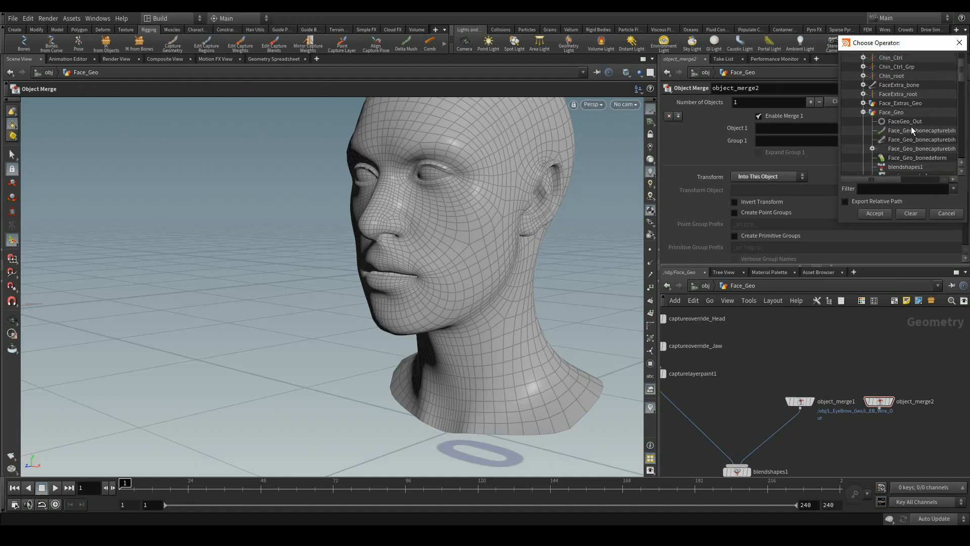
Point object_merge2 at FaceExtraGeo_Out, feed blendshapes1, and scrub to check deformation
left_click(911, 112)
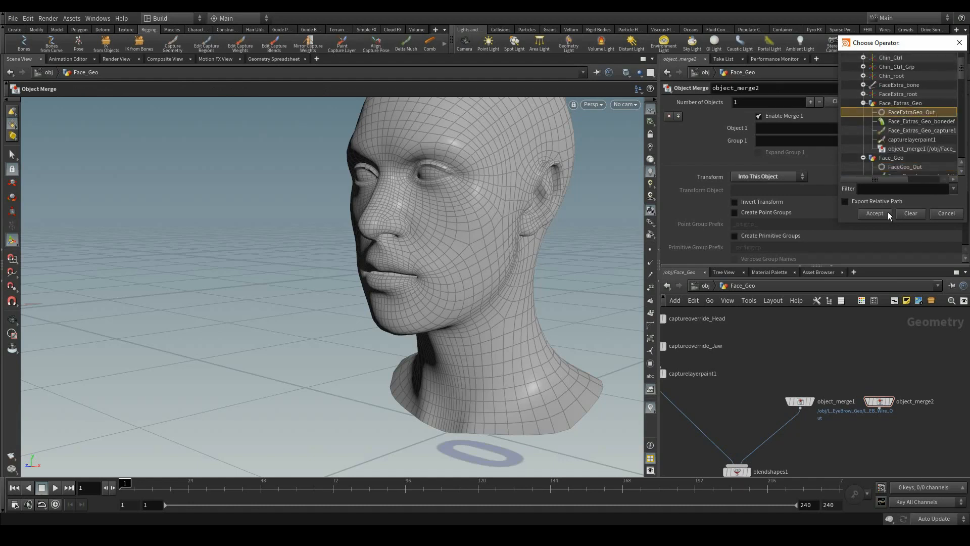
left_click(874, 213)
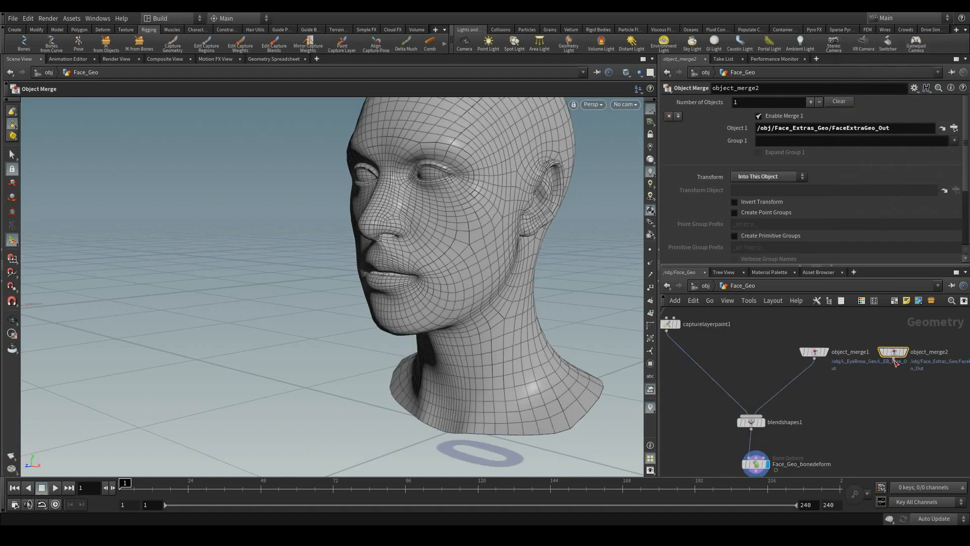
left_click(750, 421)
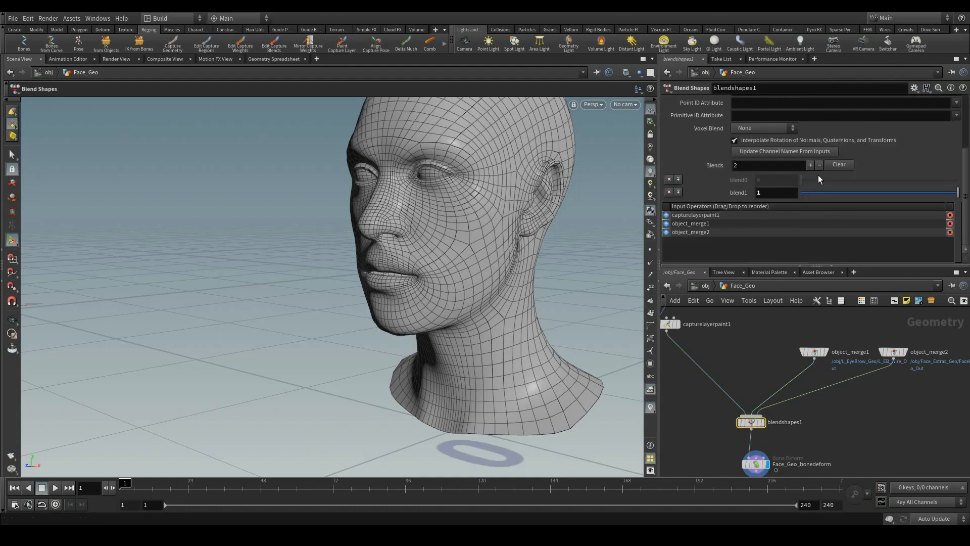
left_click(810, 164)
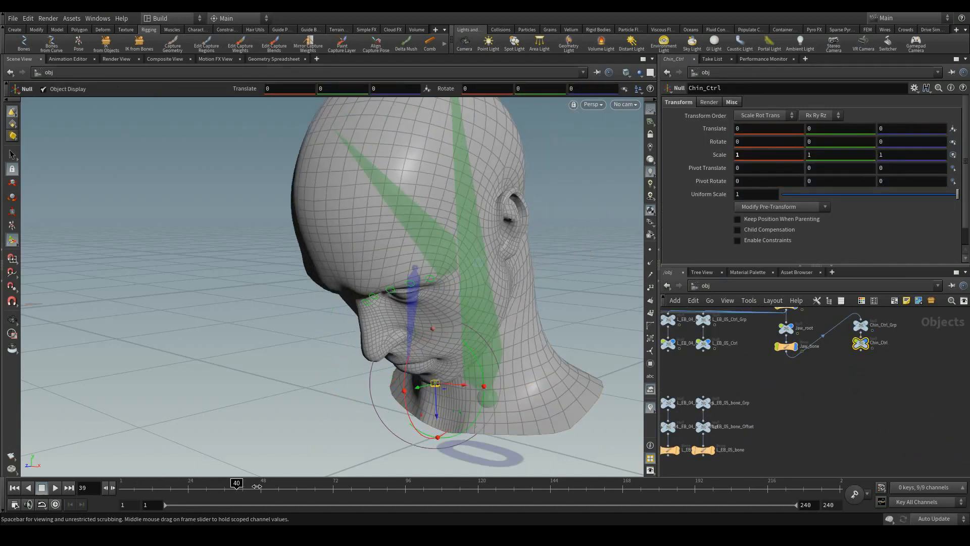
left_click_drag(236, 483, 383, 483)
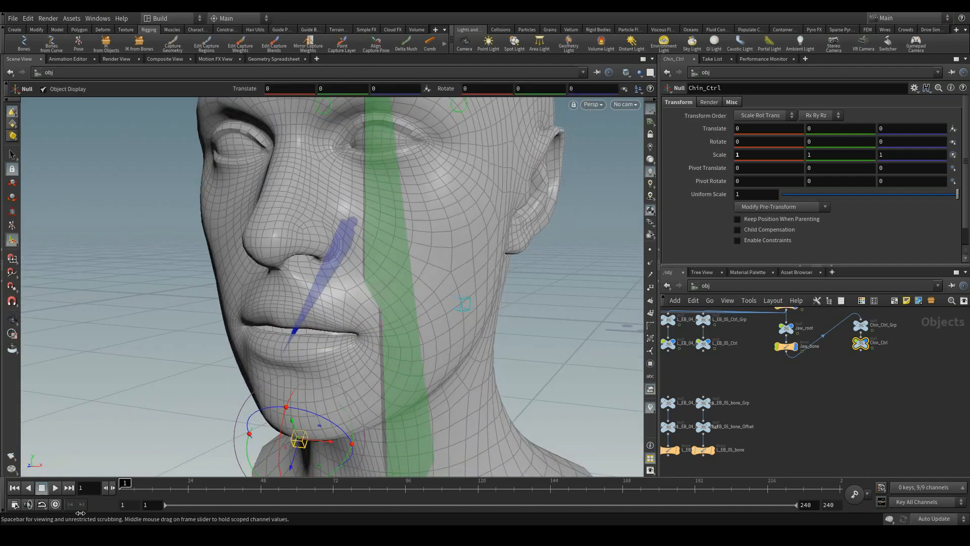
left_click_drag(126, 482, 405, 483)
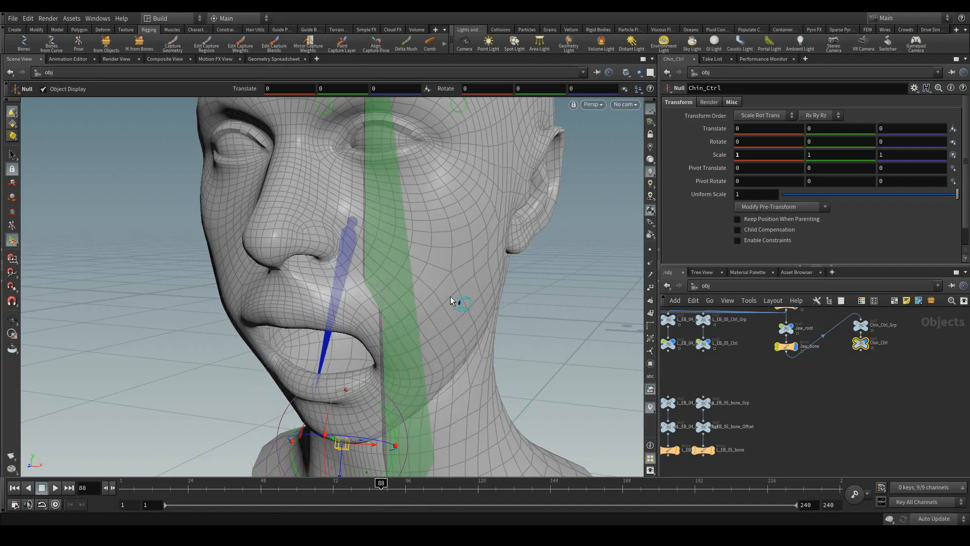
left_click_drag(380, 482, 405, 483)
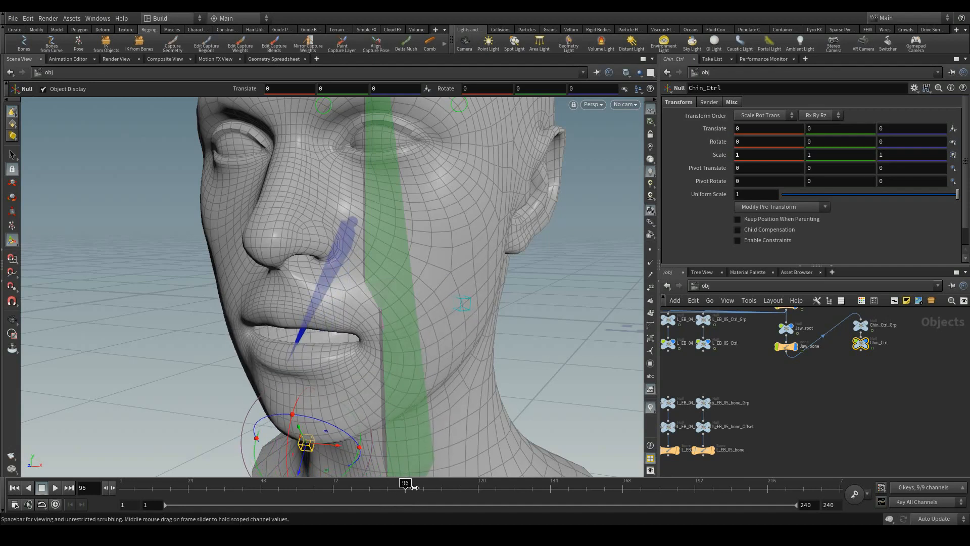
left_click_drag(405, 484, 342, 483)
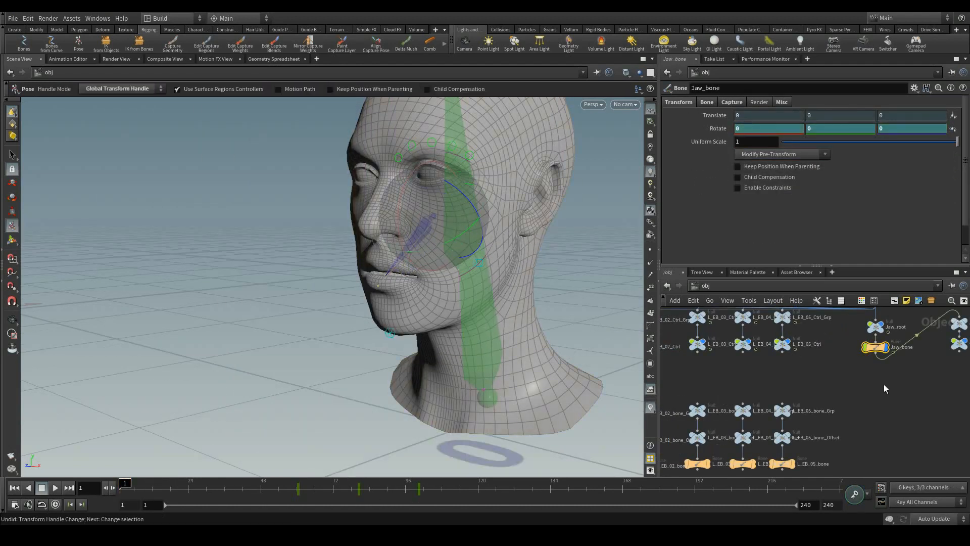
Duplicate Face_Geo and its bones as Face_Riv_Geo with Riv-named root and bones
left_click(817, 325)
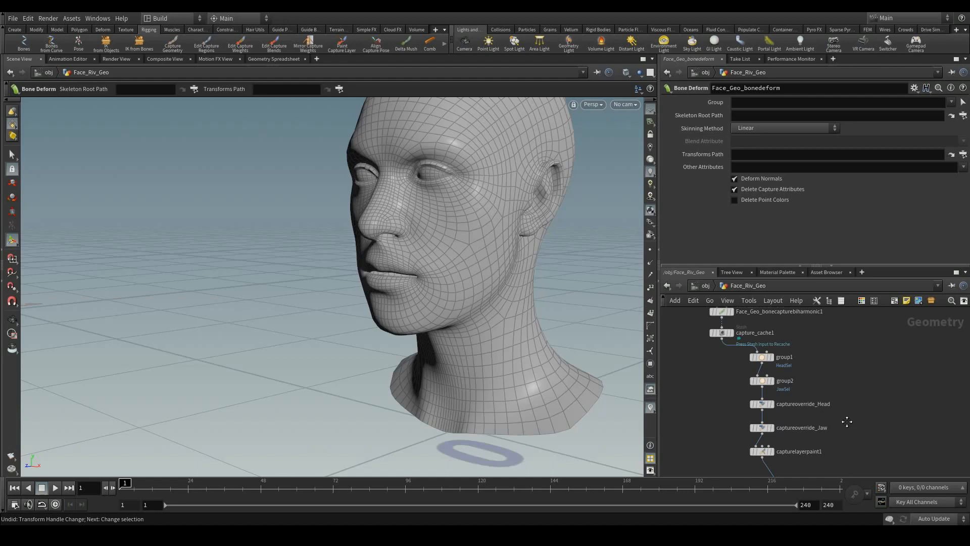
mouse_move(851, 369)
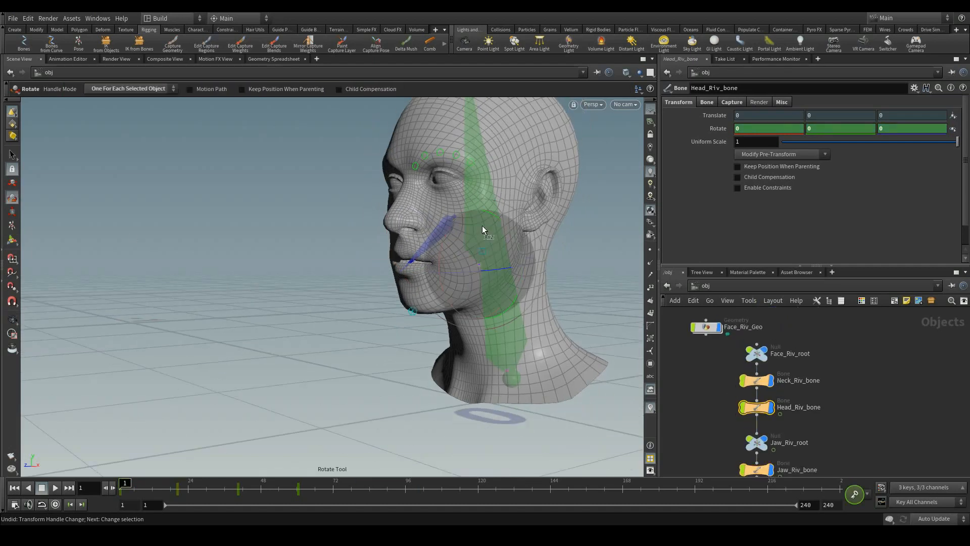
Move Face_Riv_Geo aside and add a new geo1 Geometry object
left_click_drag(483, 229, 440, 257)
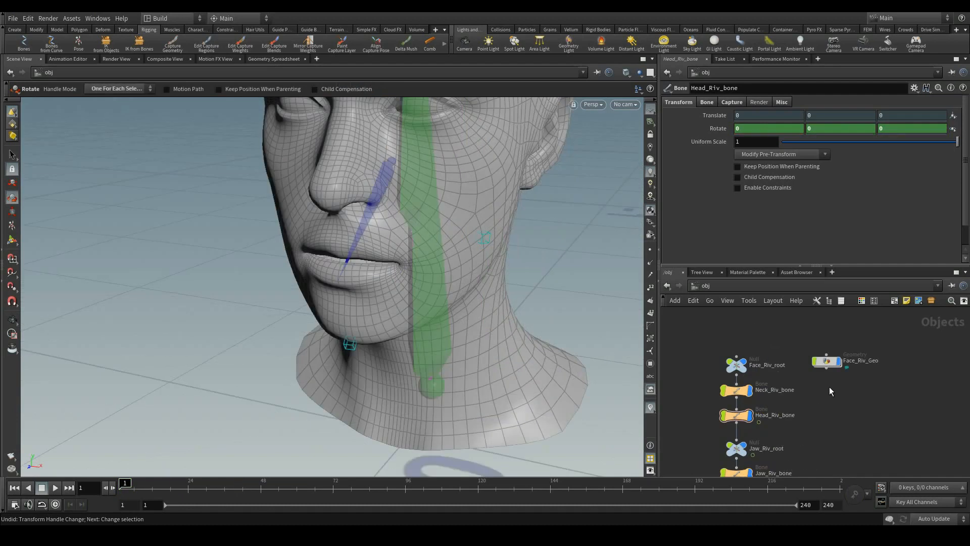
left_click(826, 389)
type("Ob")
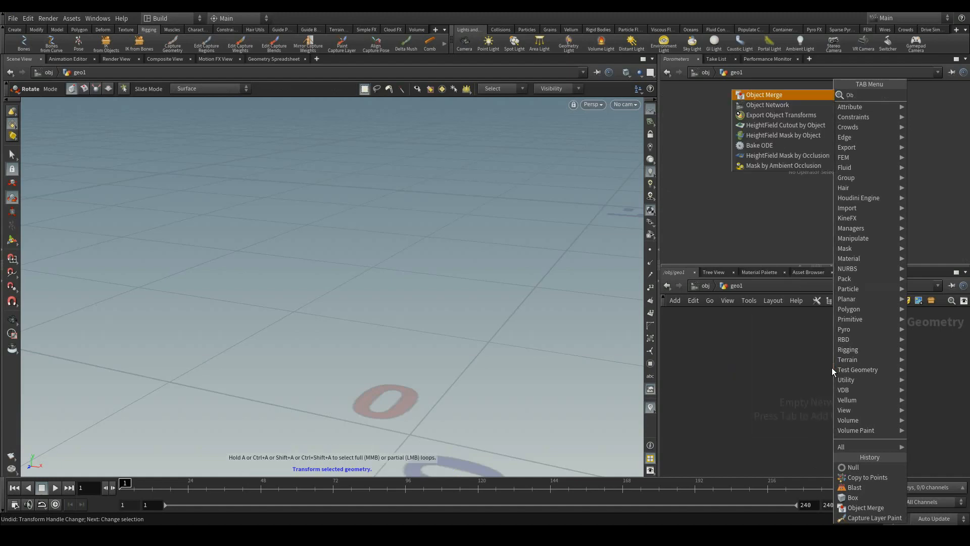
Object-merge /obj/Face_Riv_Geo/Face_Geo_bonedeform into geo1, transformed Into This Object
left_click(764, 95)
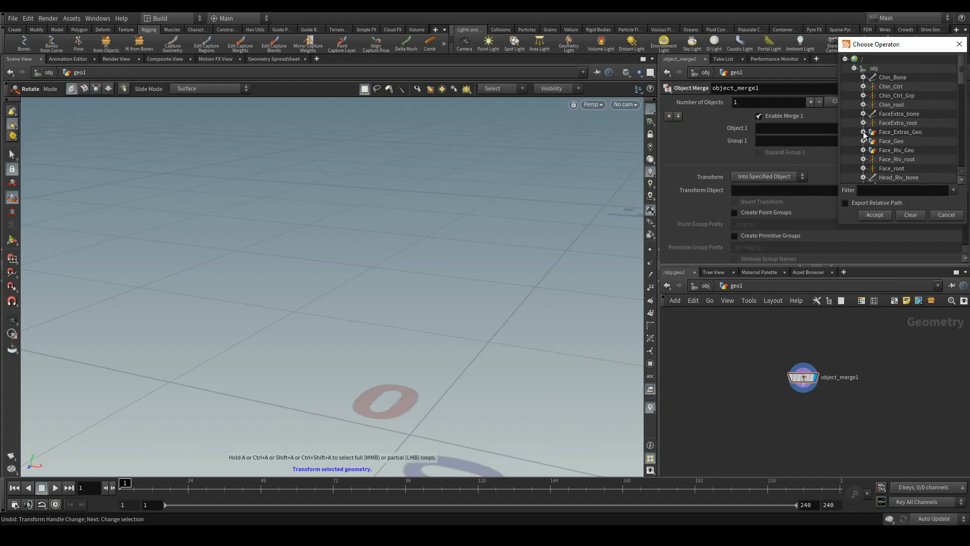
scroll("down", 3)
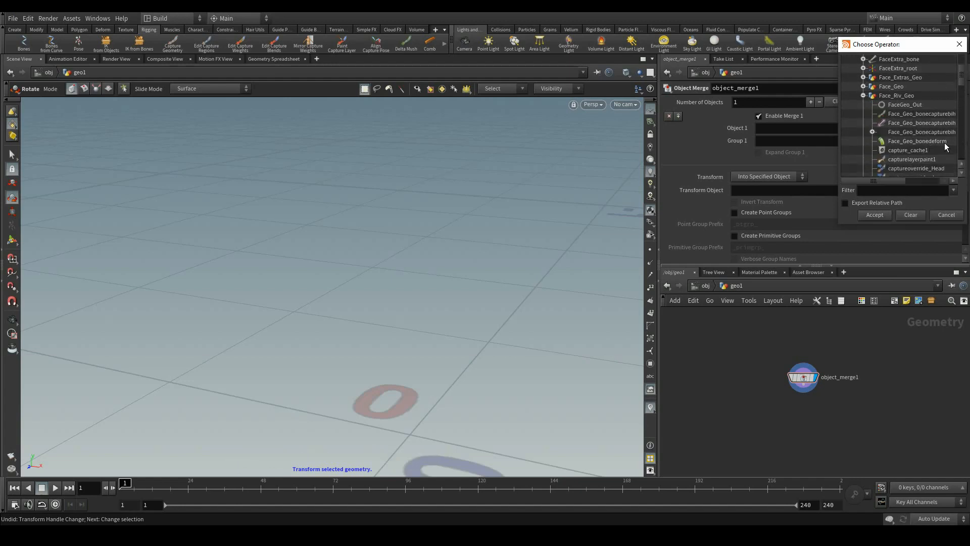
left_click(918, 141)
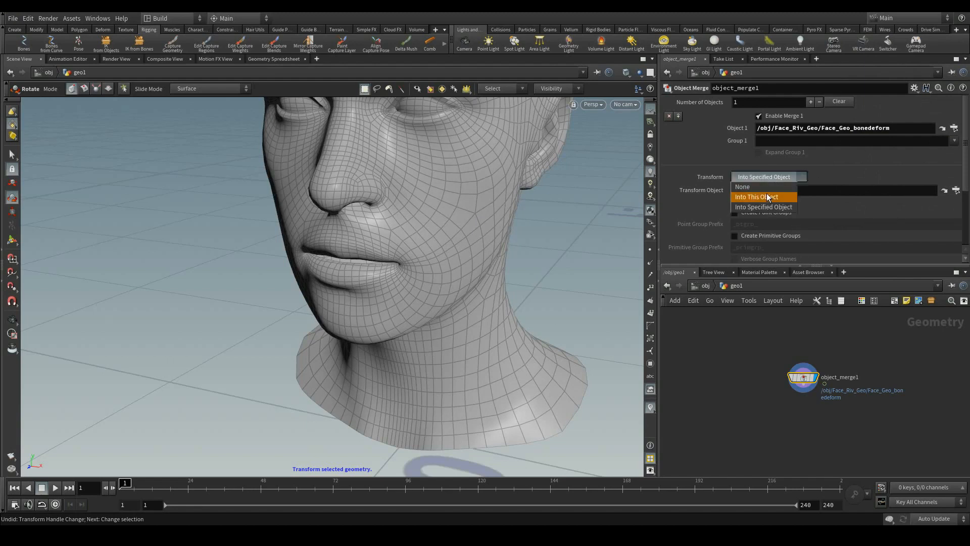
left_click(756, 196)
type("b")
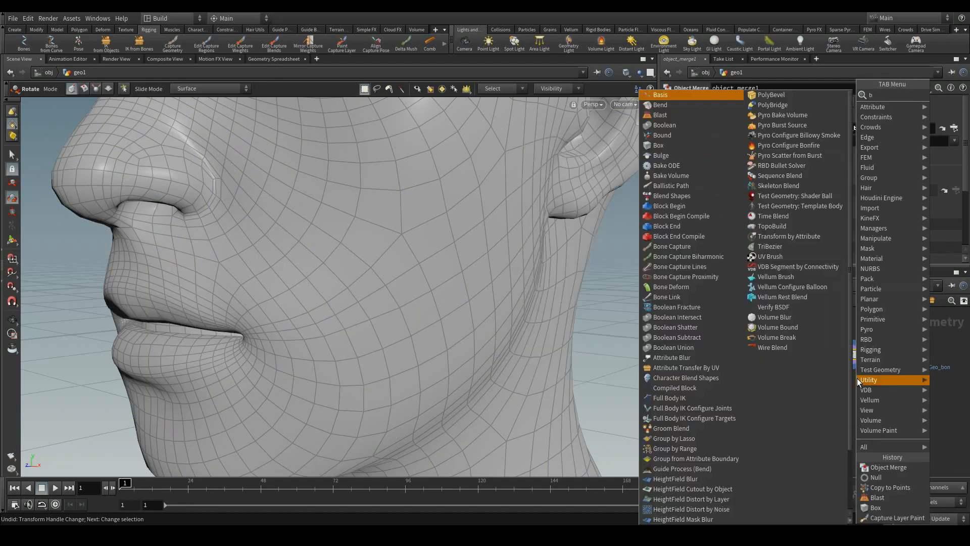
Add blast1 after the merge, keeping only point 650 with Delete Non Selected on
left_click(659, 114)
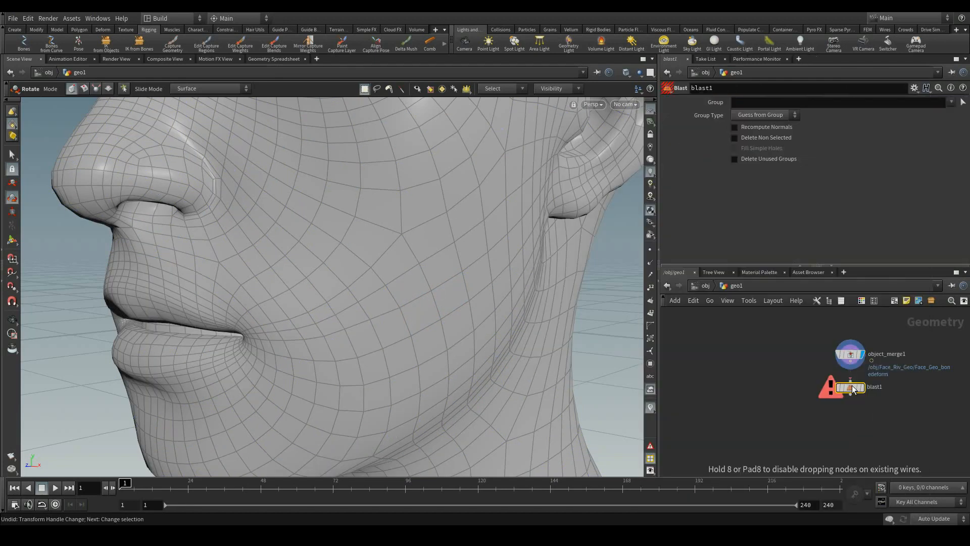
mouse_move(852, 392)
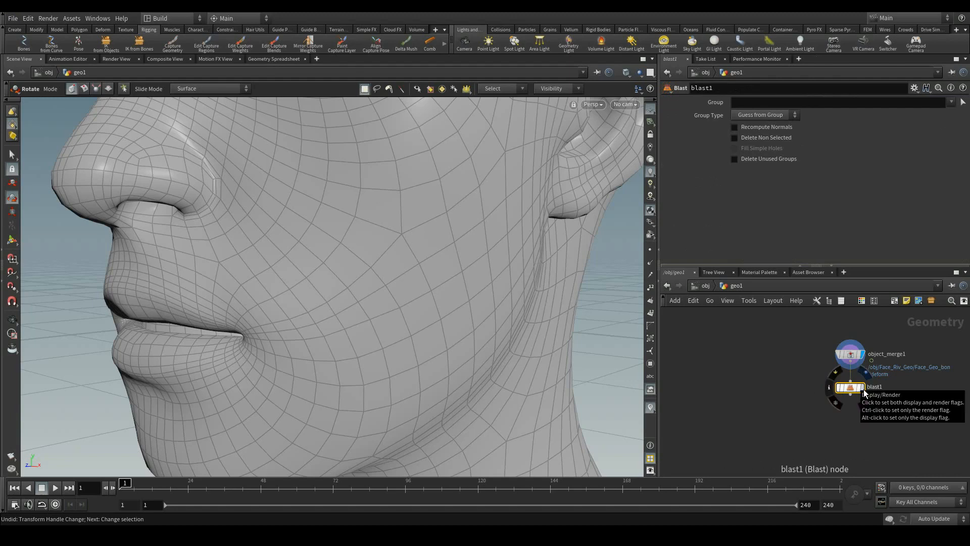
left_click(840, 386)
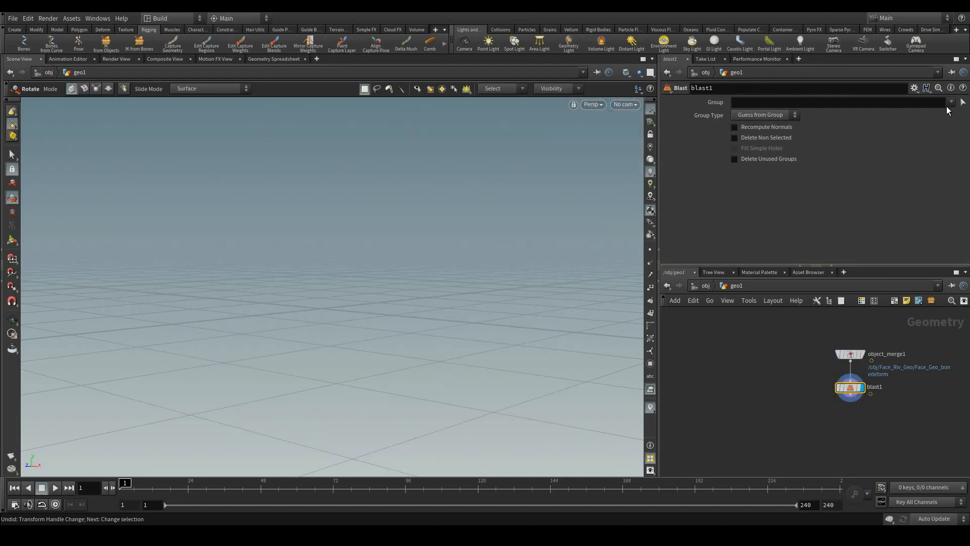
left_click(764, 115)
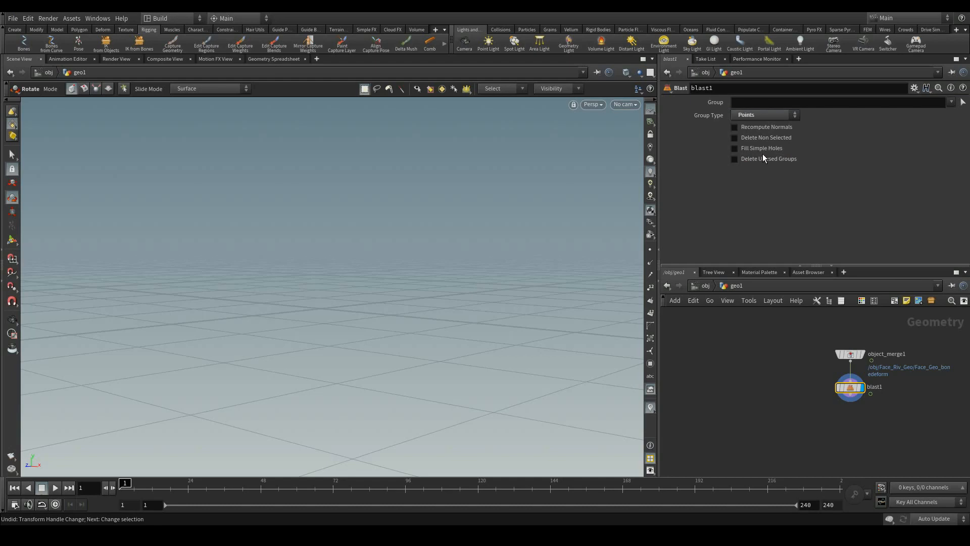
type("6")
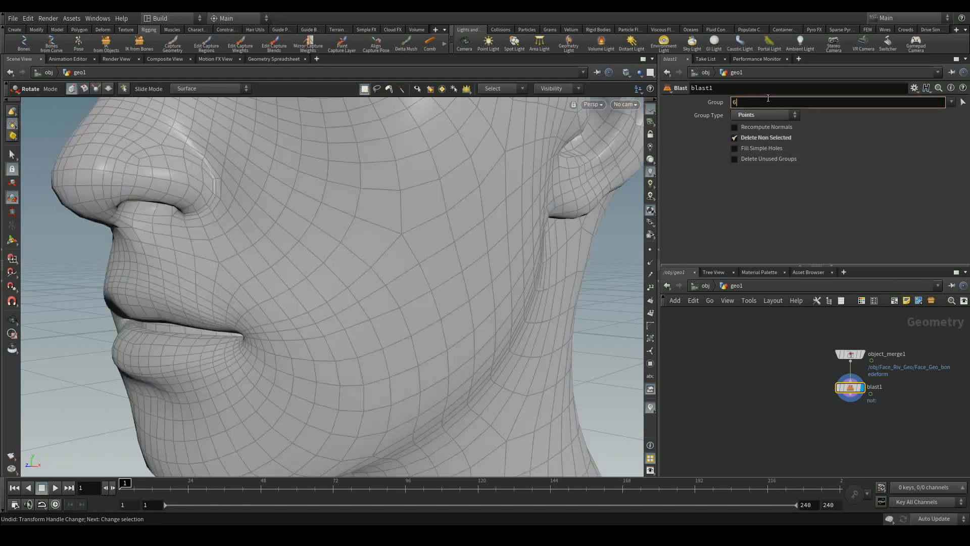
type("50")
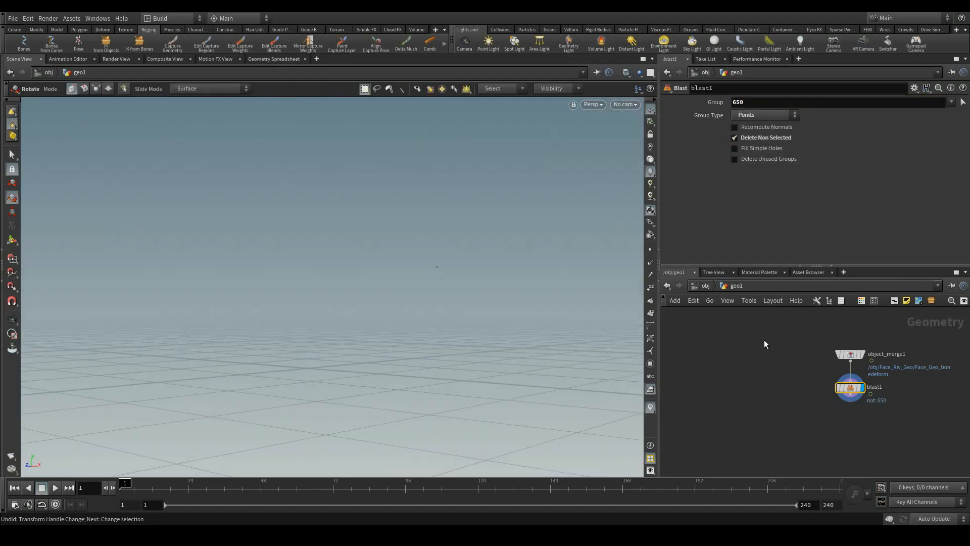
key("Tab")
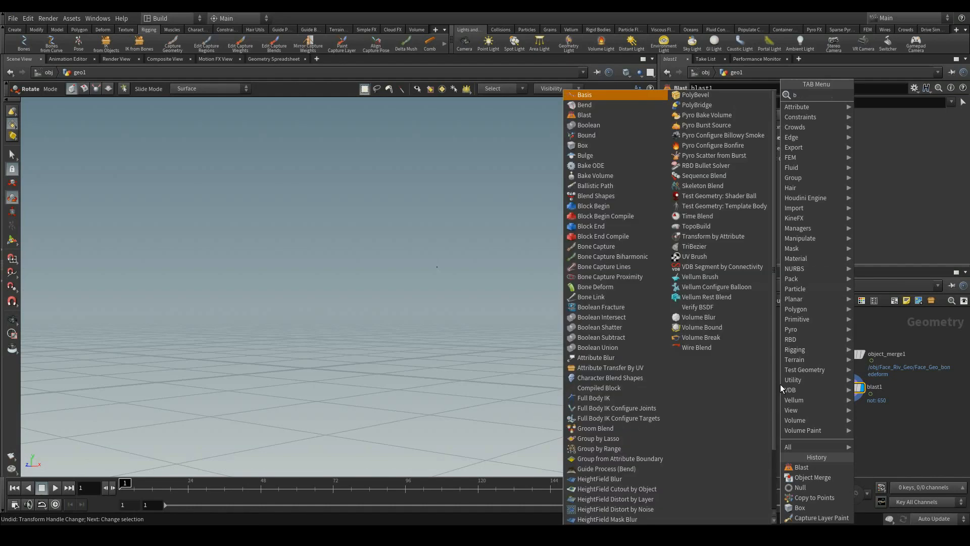
Add box1 and copytopoints1, wiring box1 and blast1 in to copy the box onto point 650
left_click(583, 146)
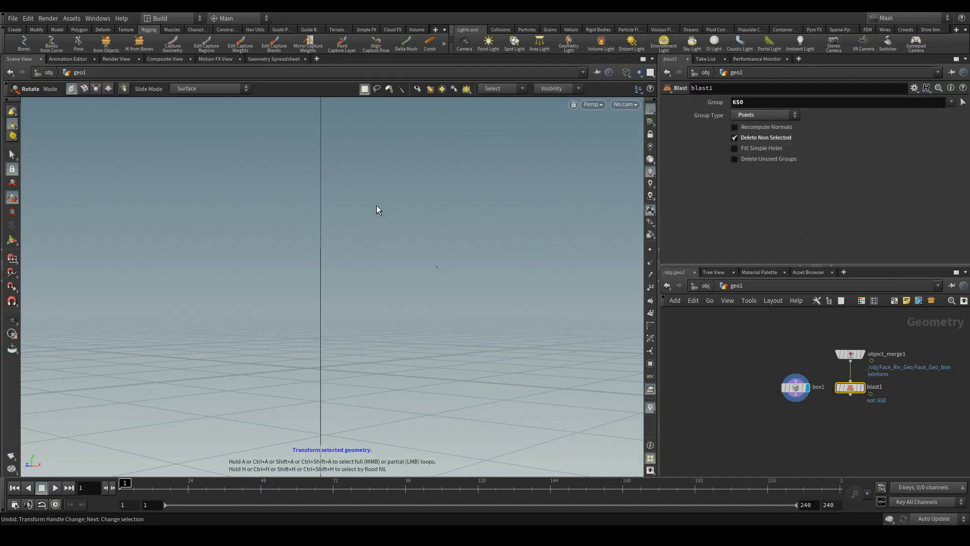
mouse_move(797, 400)
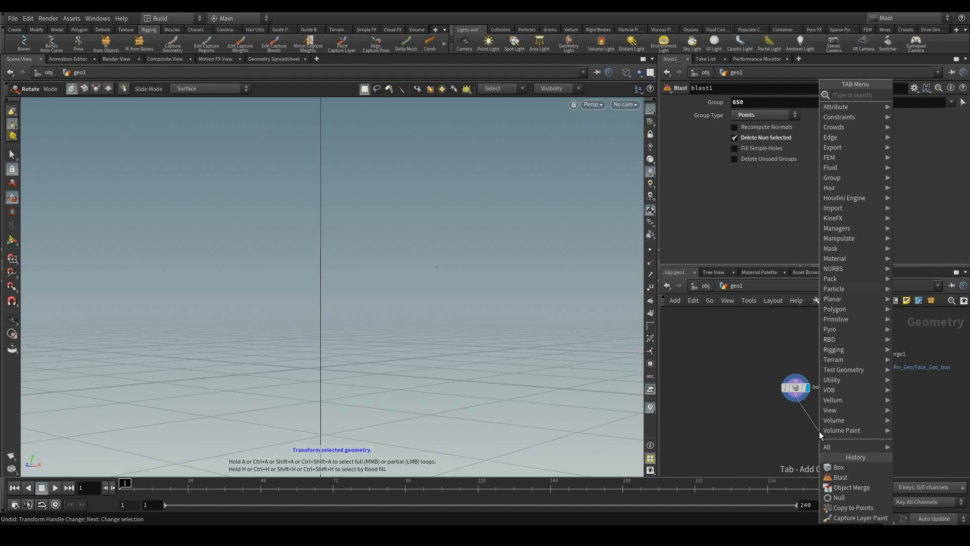
type("copy")
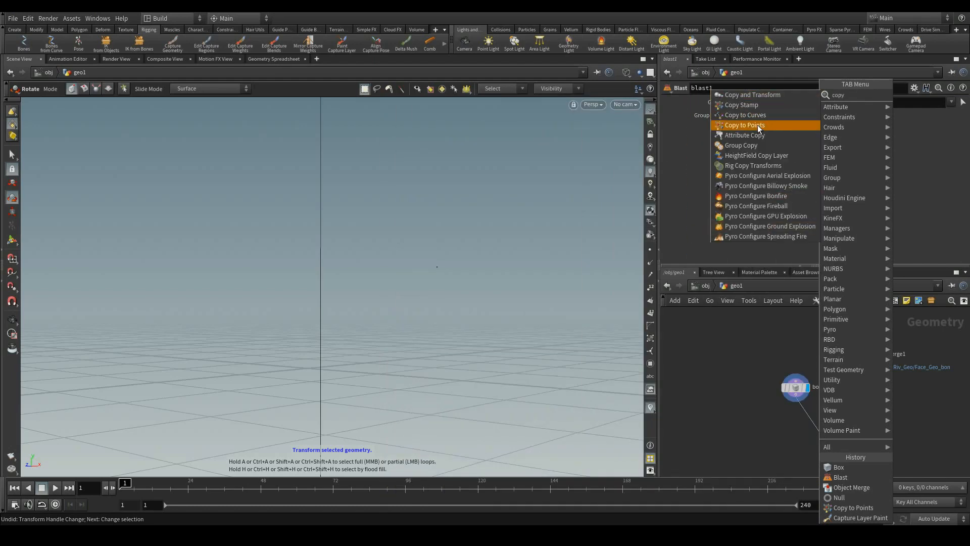
left_click(745, 124)
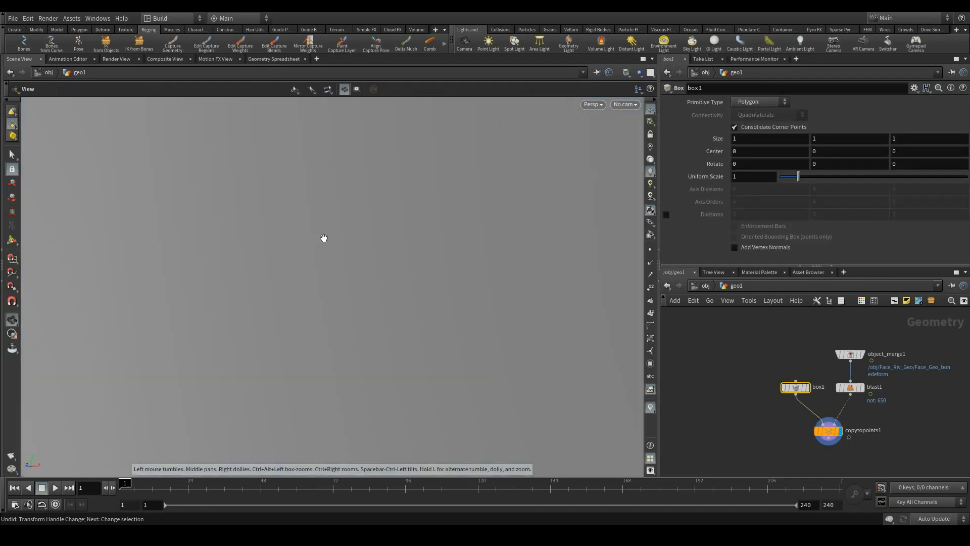
left_click_drag(798, 176, 782, 176)
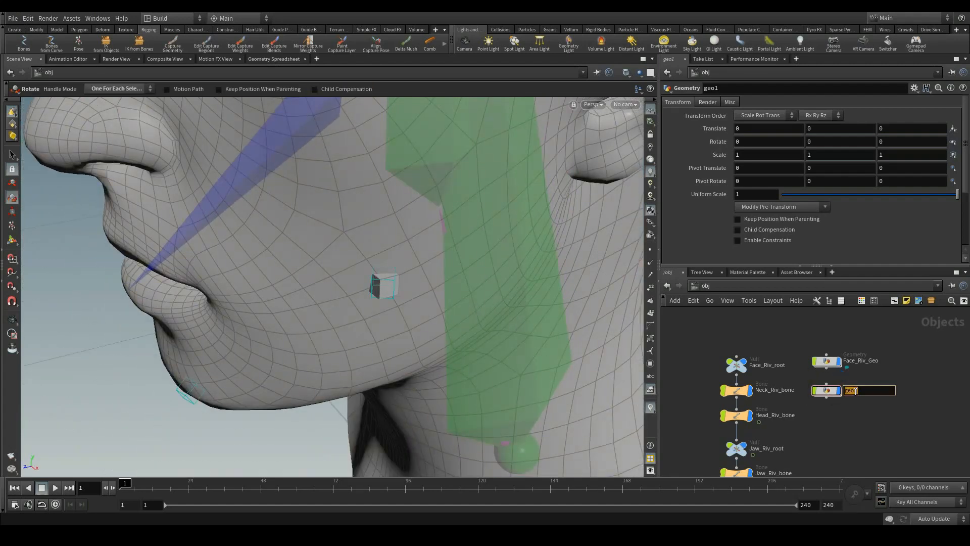
Rename geo1 to RivPos_Geo and end its network with a null after copytopoints1
type("RivTos_G")
type("L")
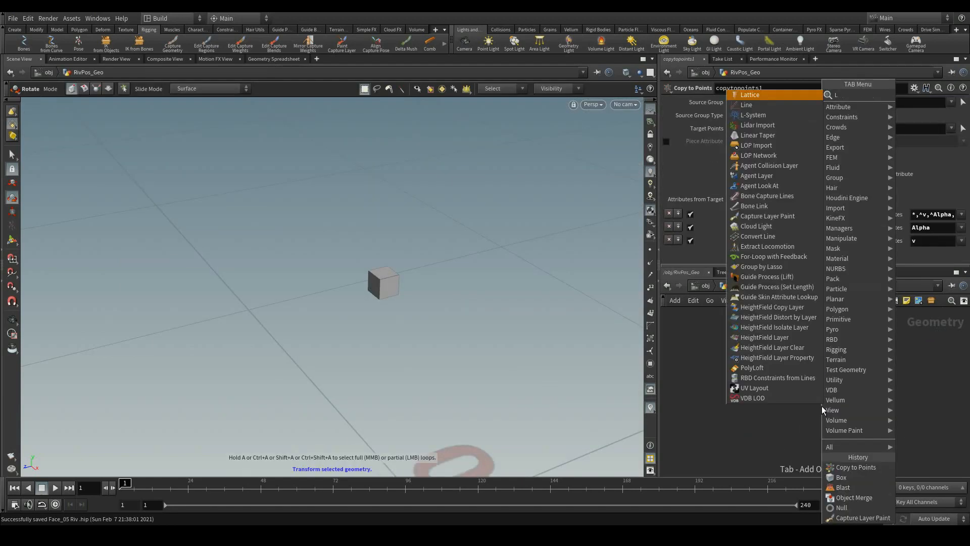
left_click(841, 507)
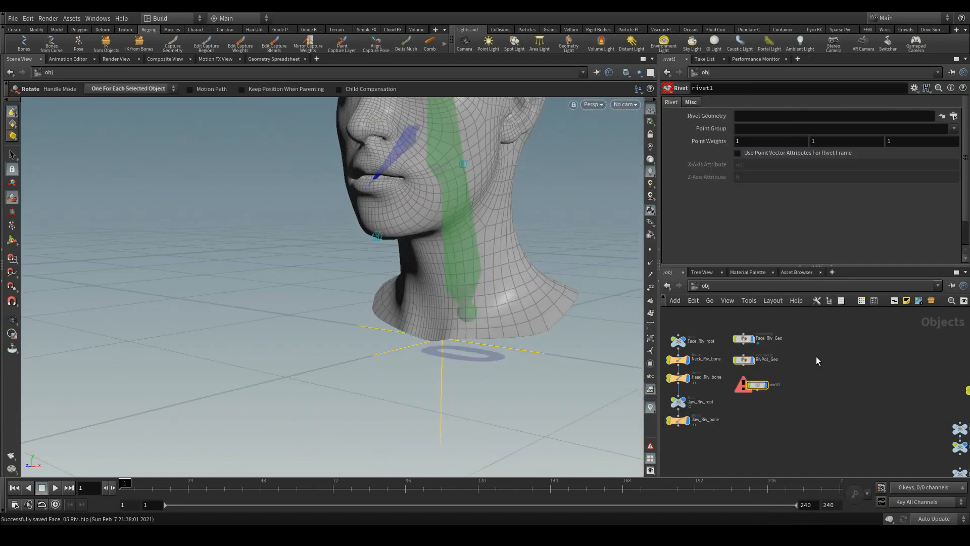
Set rivet1's Rivet Geometry to L_Cheek_RivPos and its Point Group to 0-7
left_click(756, 385)
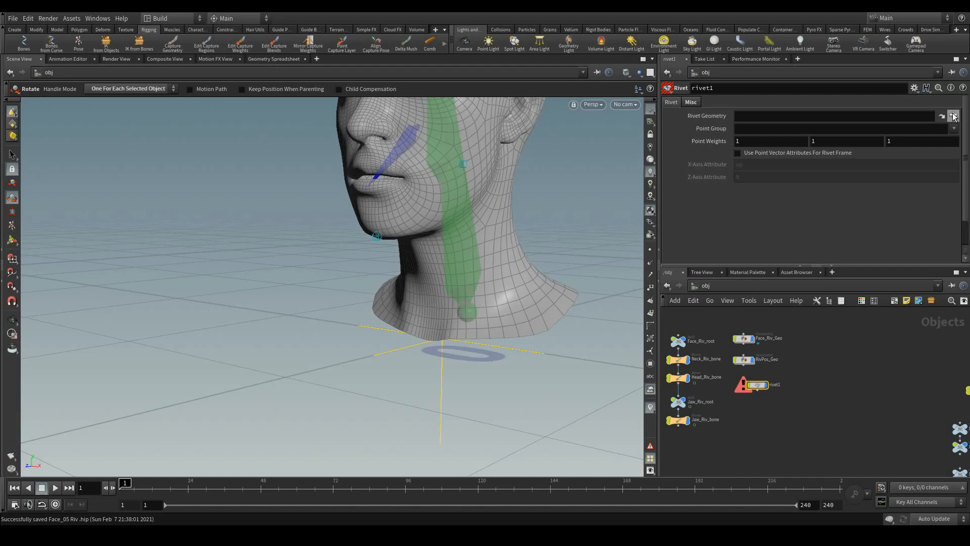
mouse_move(953, 116)
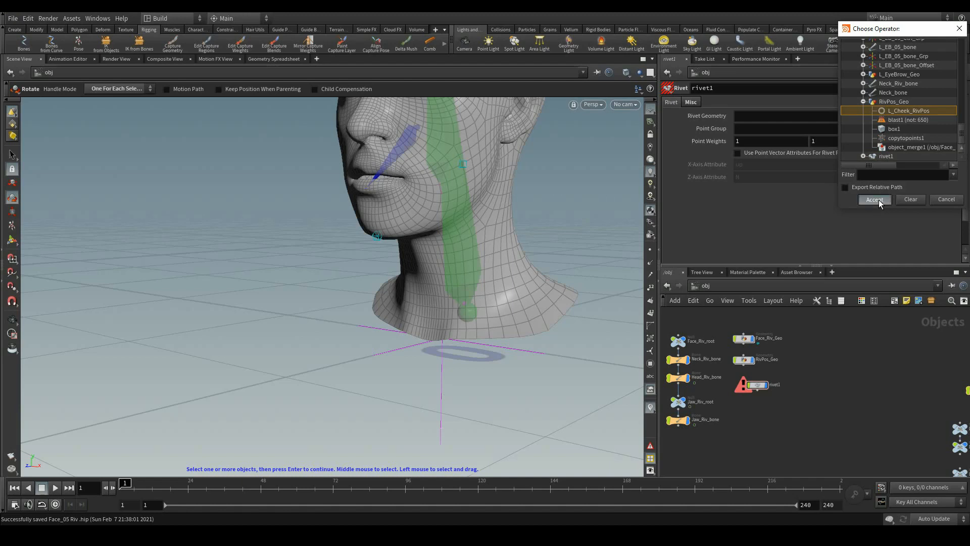
left_click(874, 199)
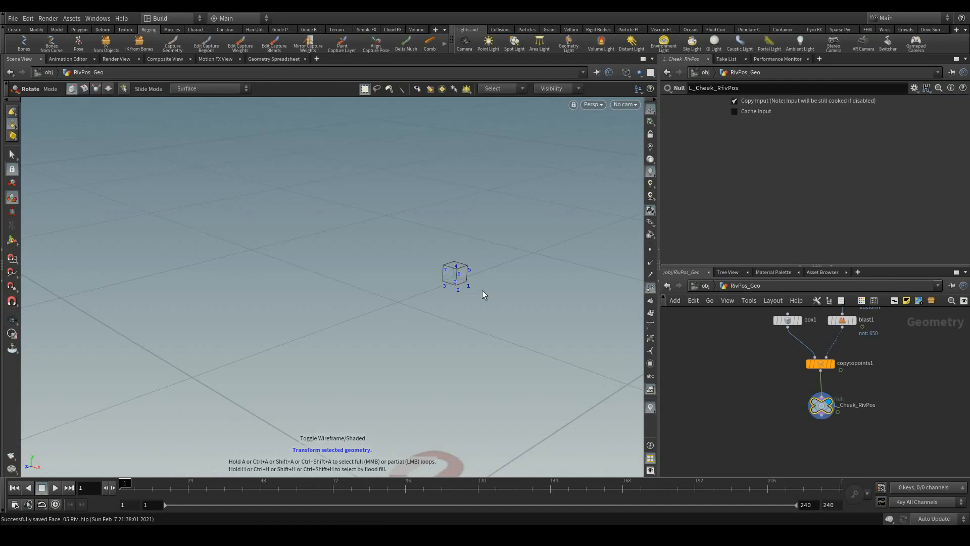
mouse_move(460, 292)
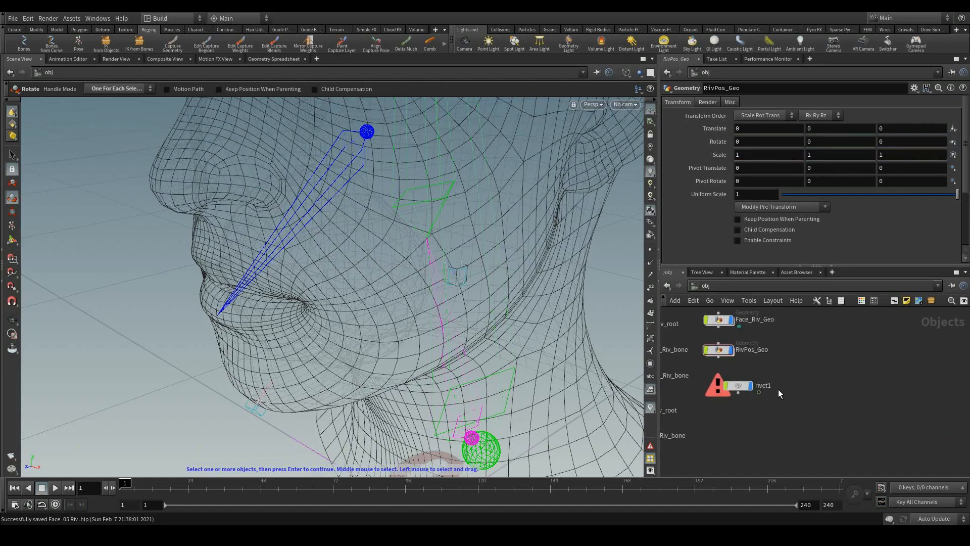
left_click(736, 385)
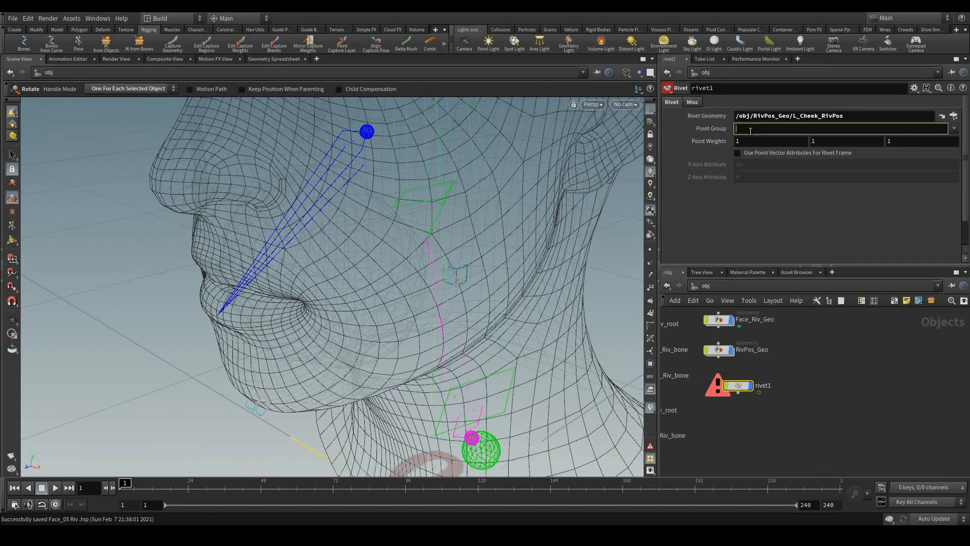
type("0-7")
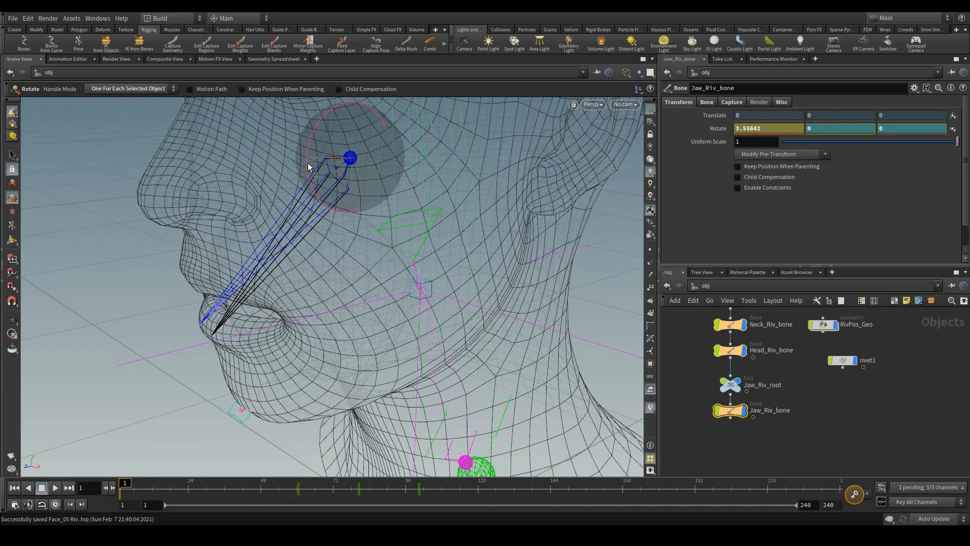
Rotate Jaw_Riv_bone about 37 degrees in the viewport to test the riveted box
left_click_drag(349, 158, 334, 179)
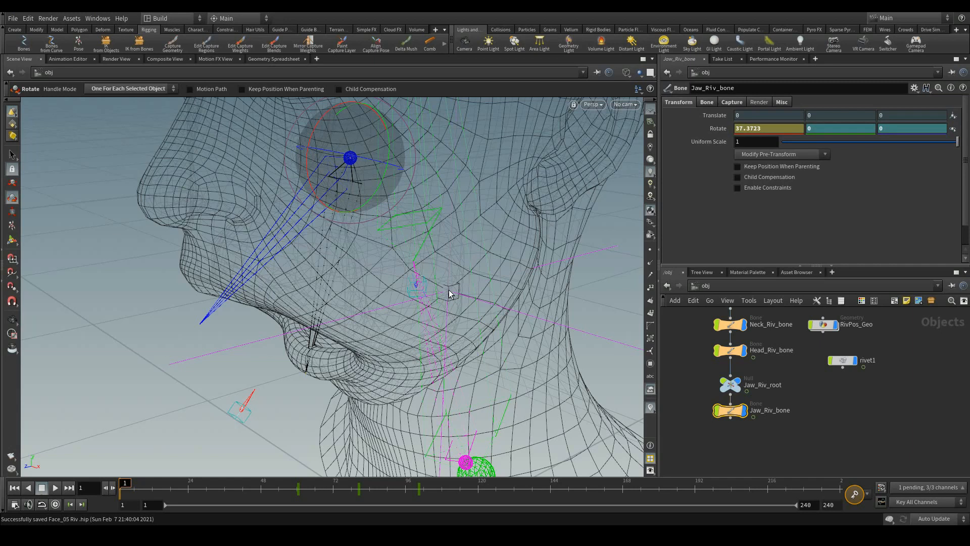
mouse_move(378, 277)
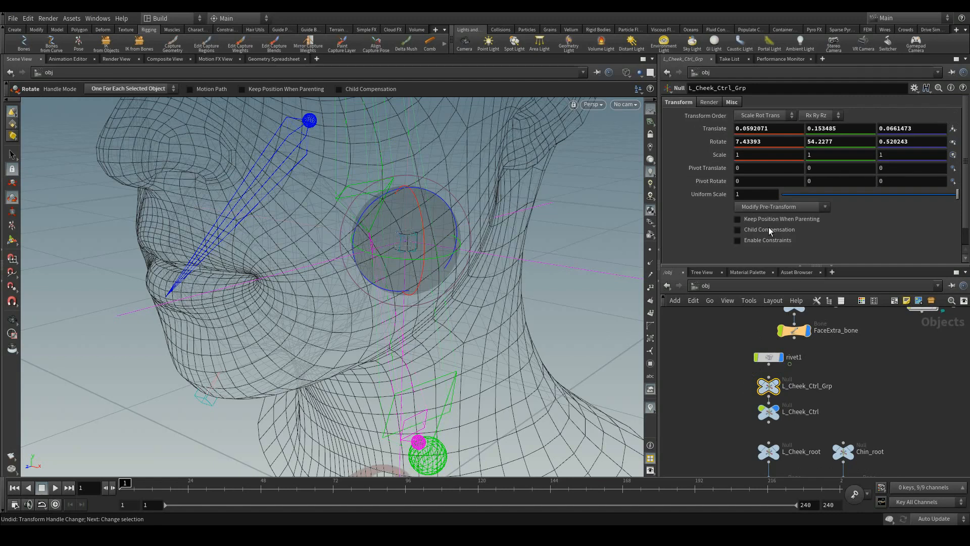
Enable Keep Position When Parenting on L_Cheek_Ctrl_Grp before parenting it to rivet1
left_click(737, 218)
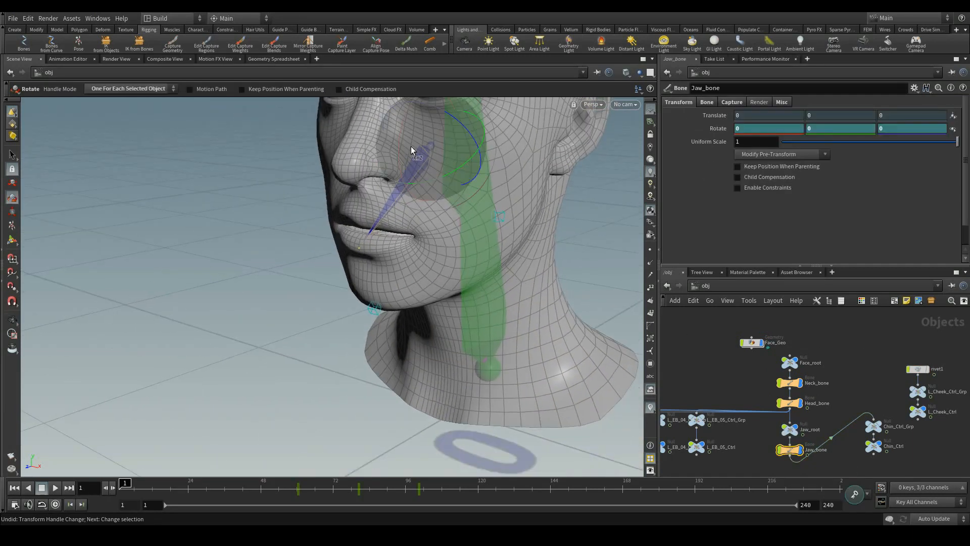
Link Jaw_Riv_bone's rotation to Jaw_bone and open the jaw to 13.977 degrees
left_click_drag(414, 151, 505, 249)
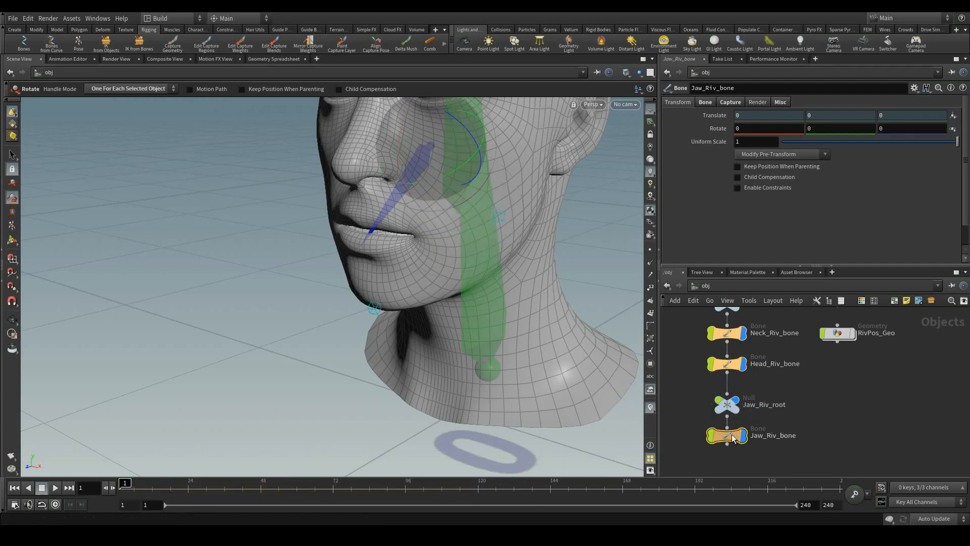
right_click(769, 128)
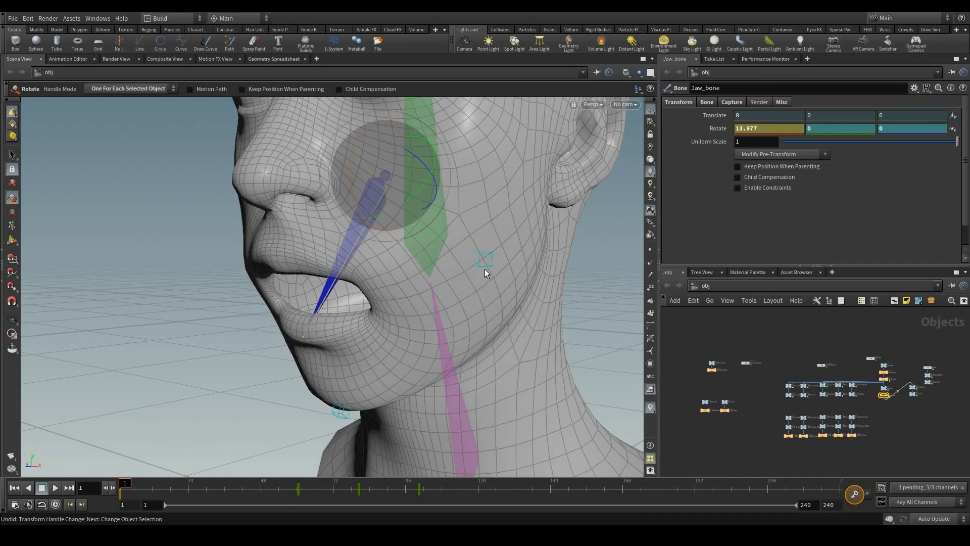
Check L_Cheek_Ctrl, zoom out to the whole head, and select Jaw_bone to zero its rotation
left_click(485, 259)
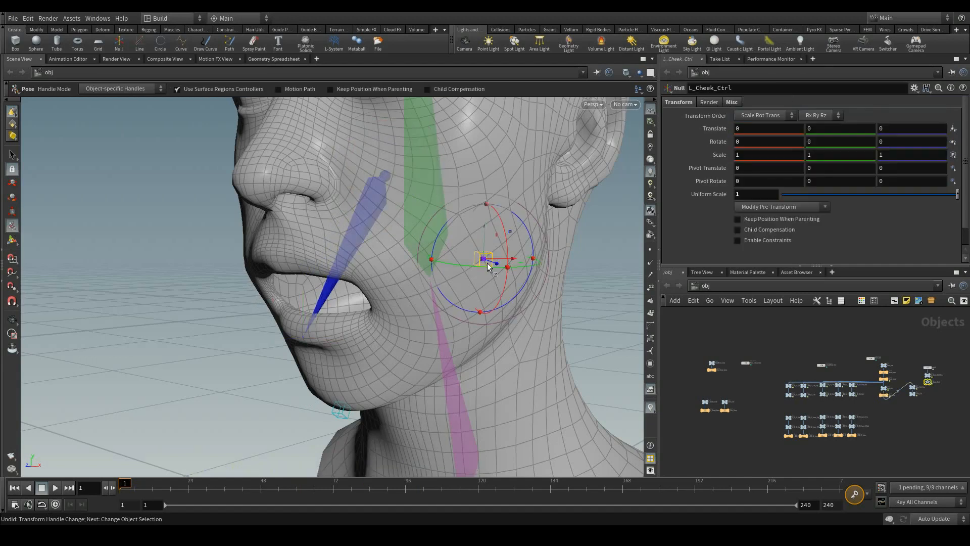
left_click(341, 410)
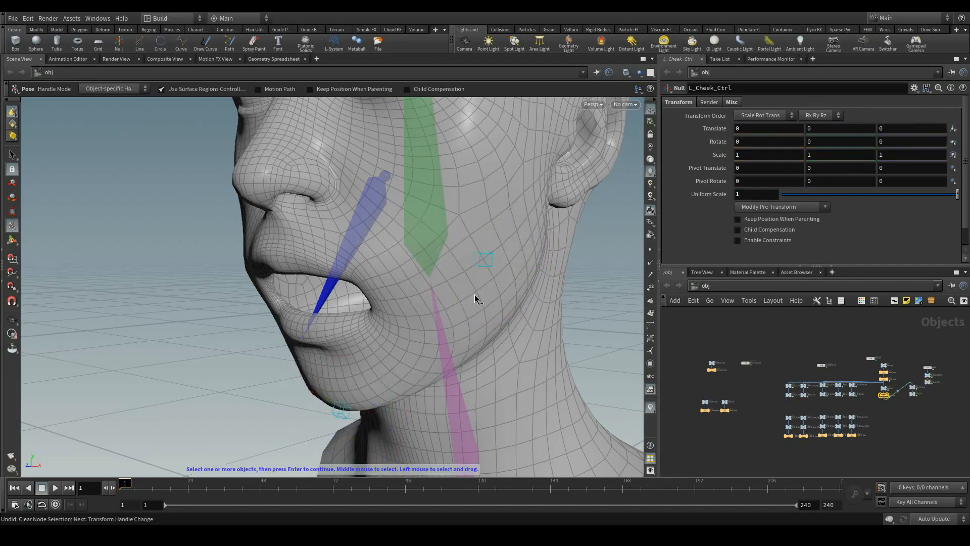
left_click_drag(477, 299, 270, 314)
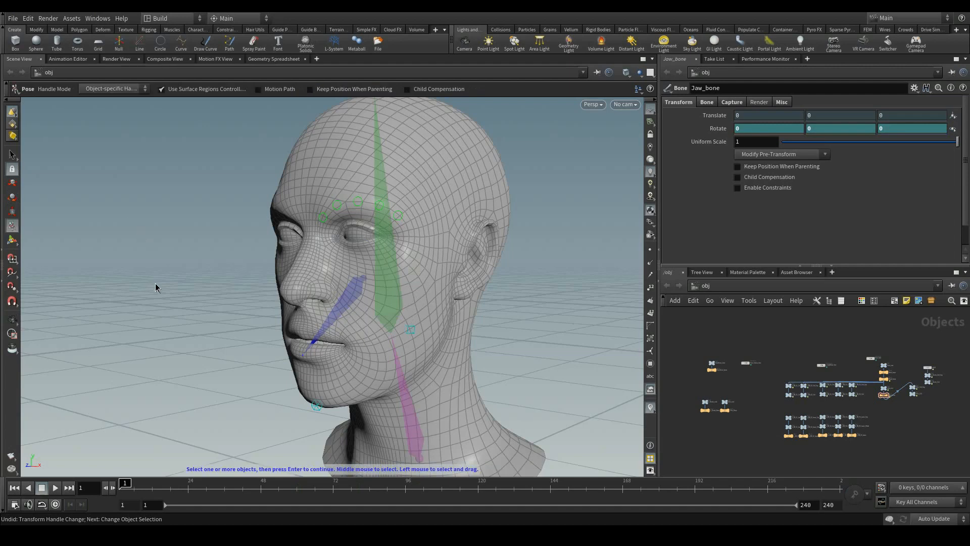
left_click(355, 285)
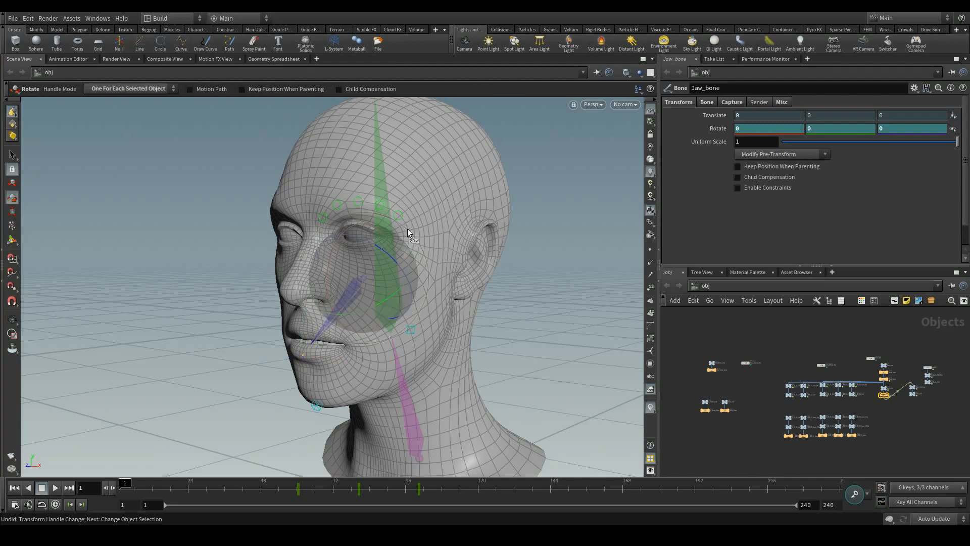
mouse_move(616, 359)
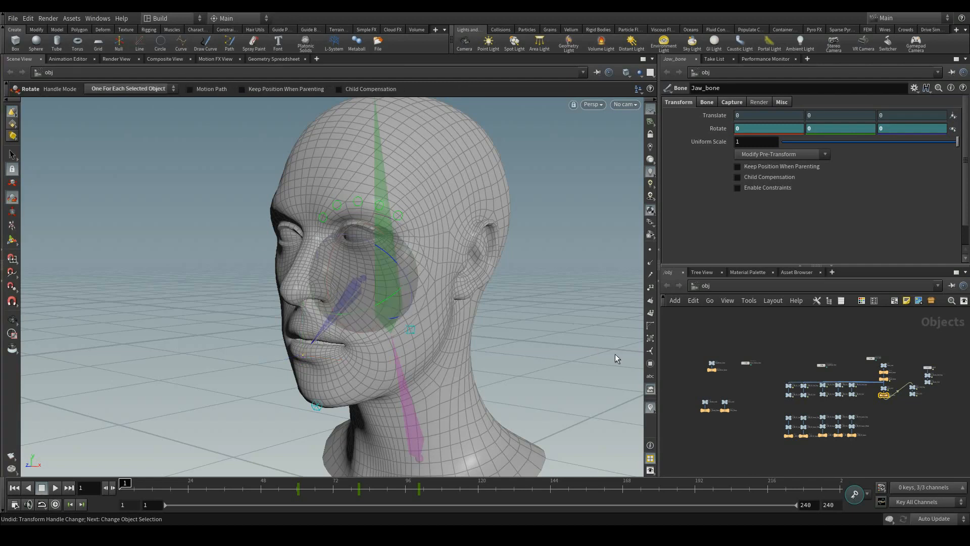